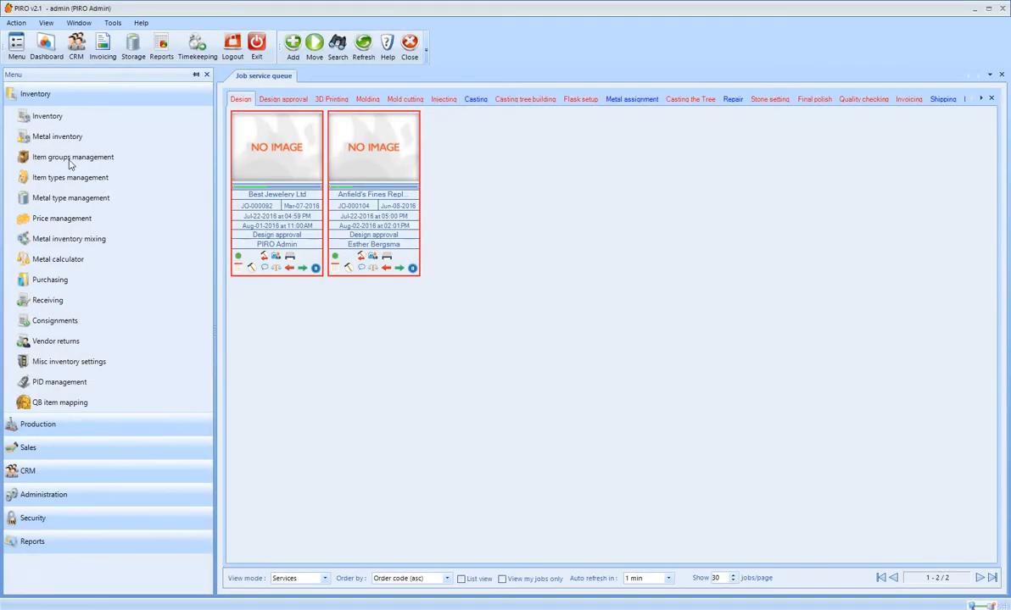
# - Bring up the Colored Stones item group's QuickBooks settings from Item groups management
pyautogui.click(71, 156)
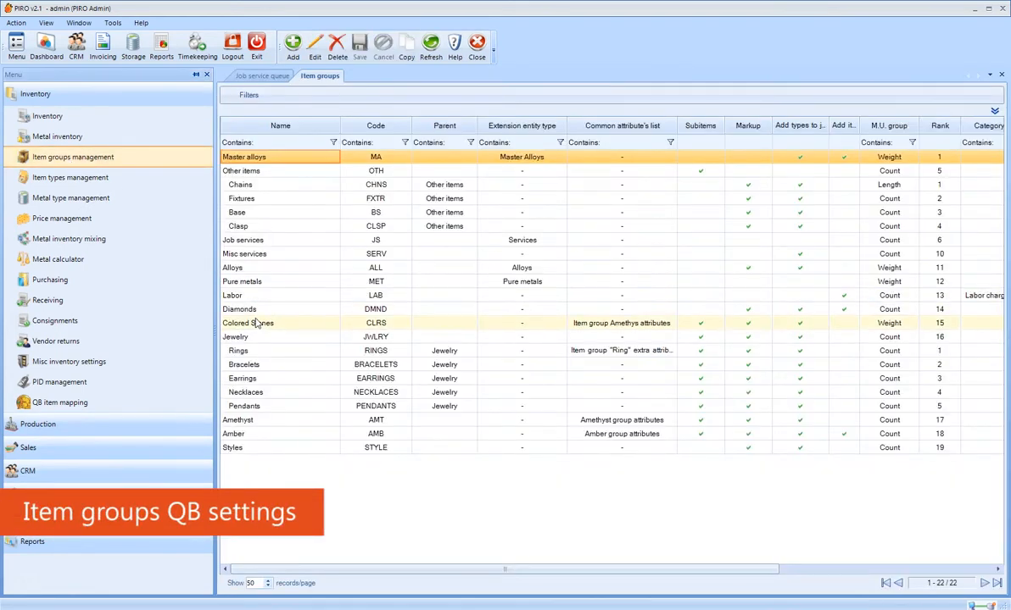
pyautogui.doubleClick(248, 323)
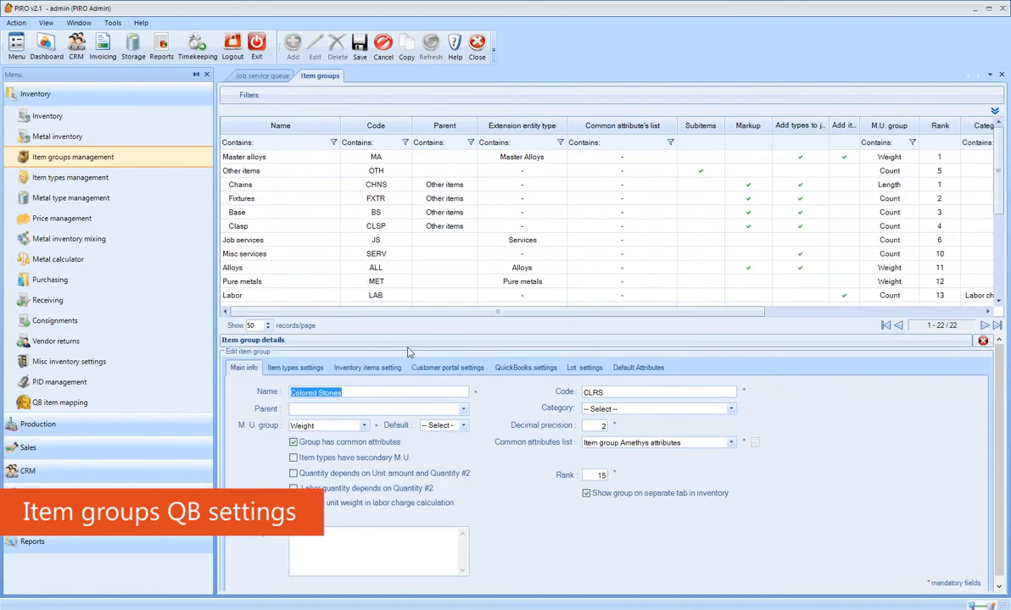
pyautogui.click(525, 366)
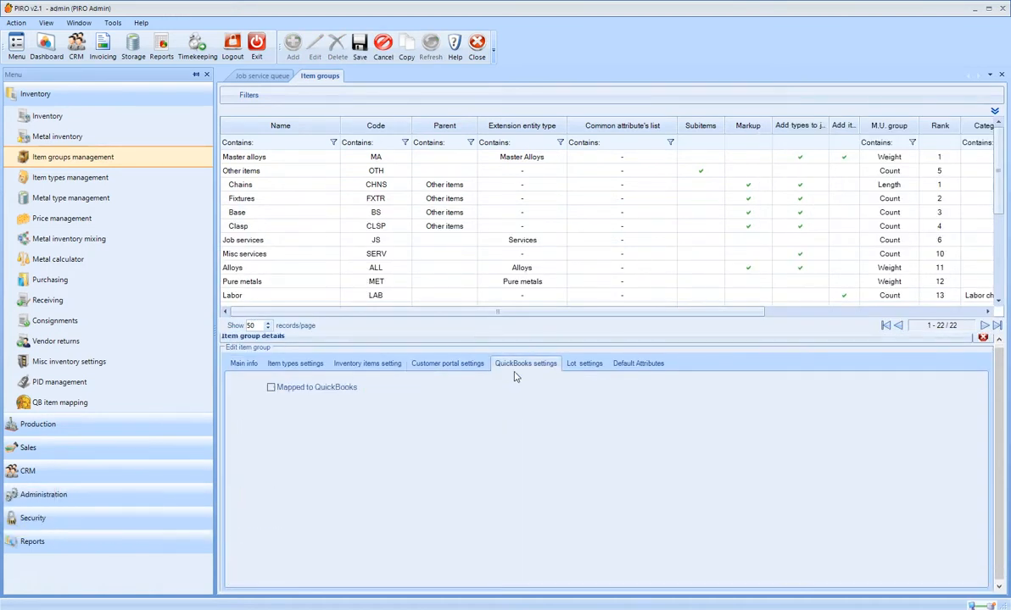
# - Mark the group Mapped to QuickBooks as Inventory item, Map only parent, save and close the view
pyautogui.click(272, 387)
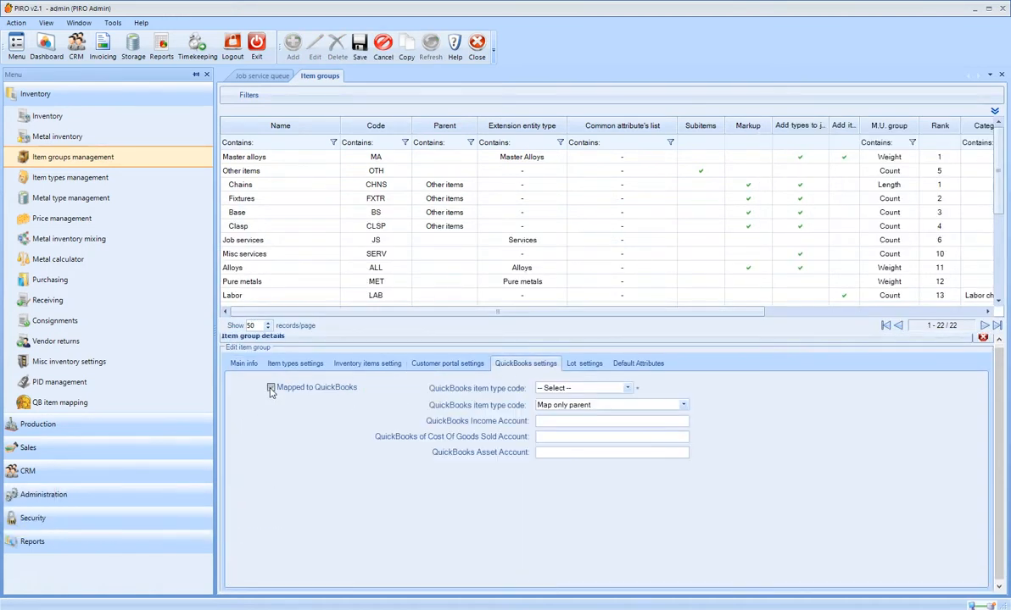
pyautogui.click(627, 387)
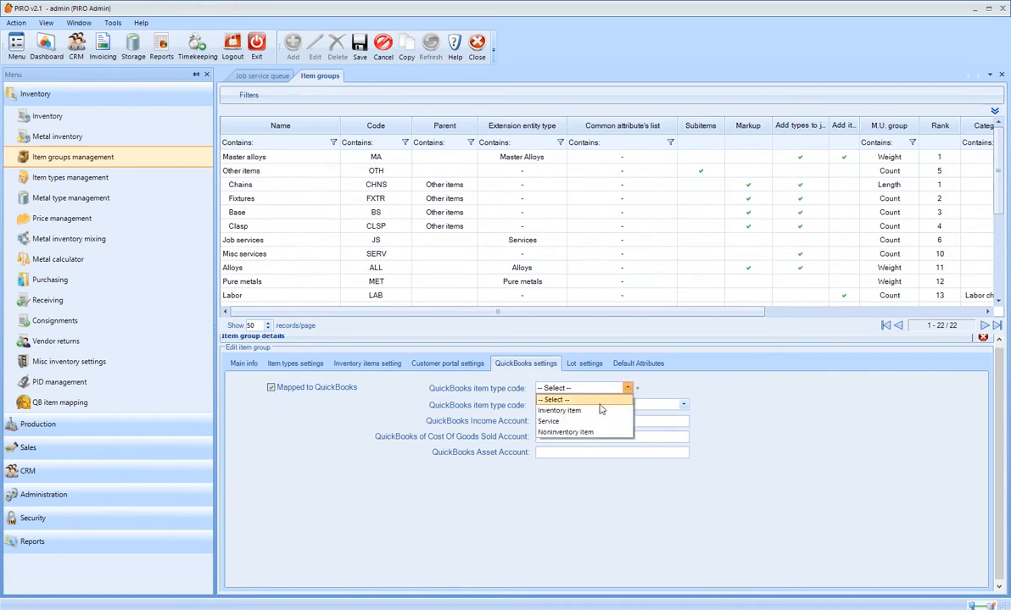
pyautogui.moveTo(570, 424)
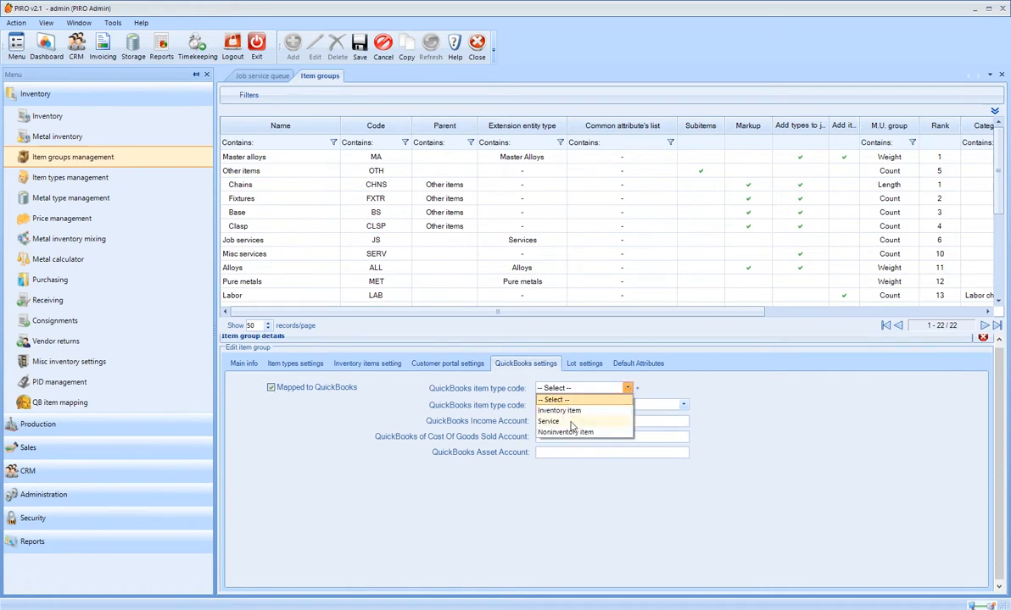
pyautogui.click(560, 410)
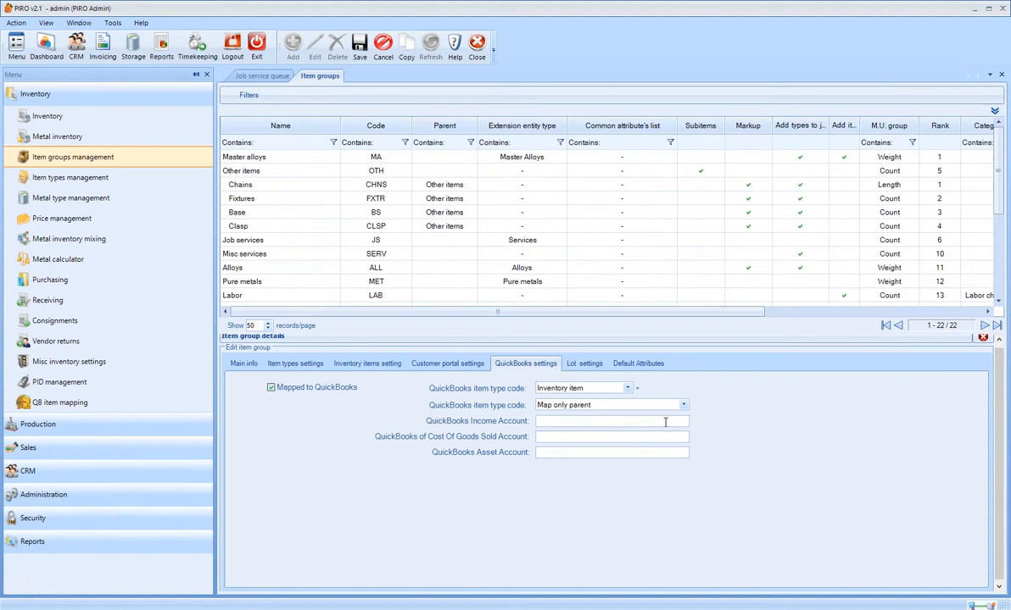
pyautogui.click(683, 403)
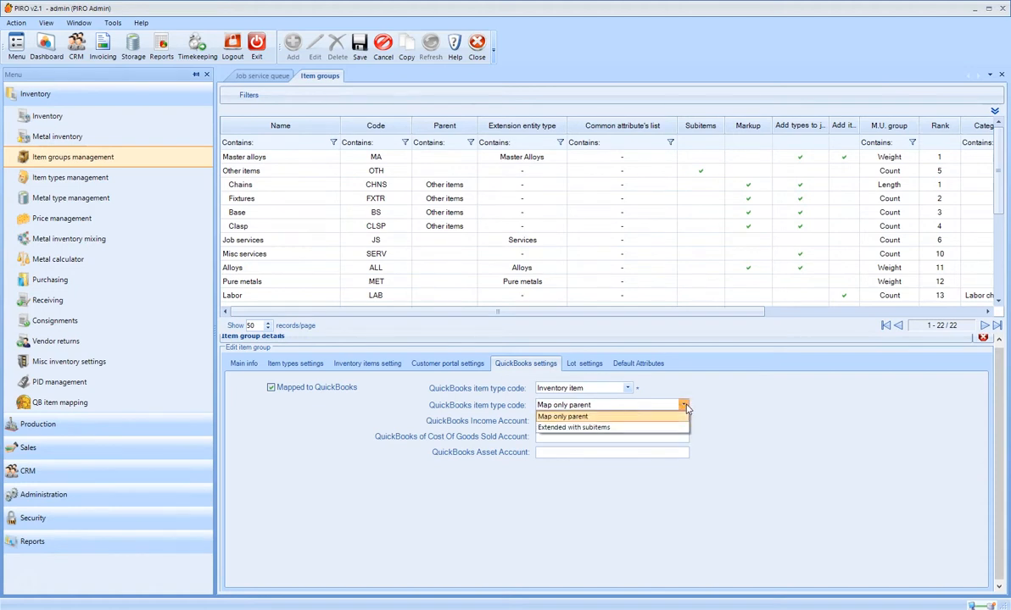
pyautogui.click(563, 418)
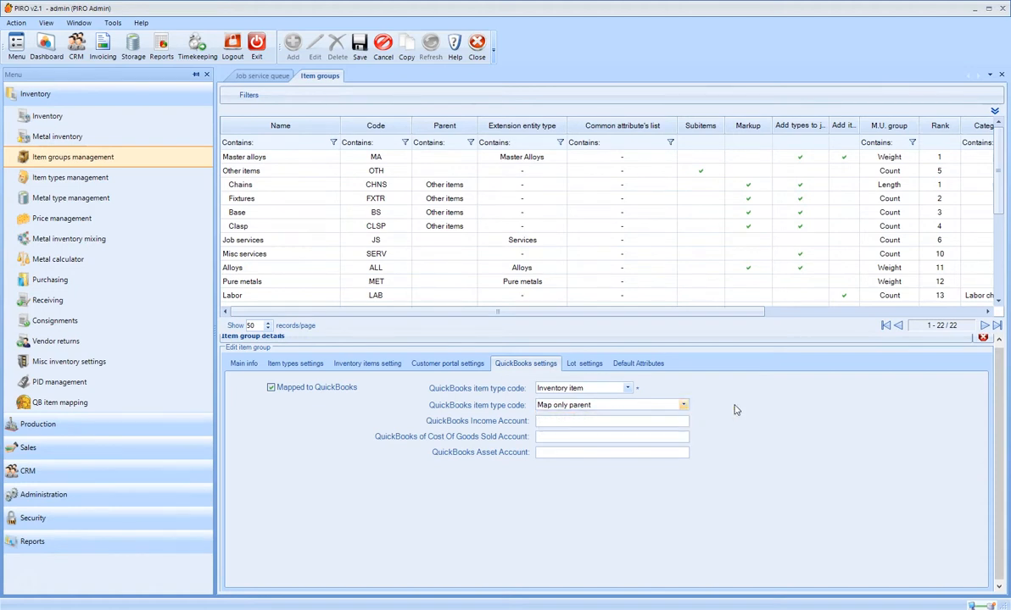
pyautogui.click(358, 42)
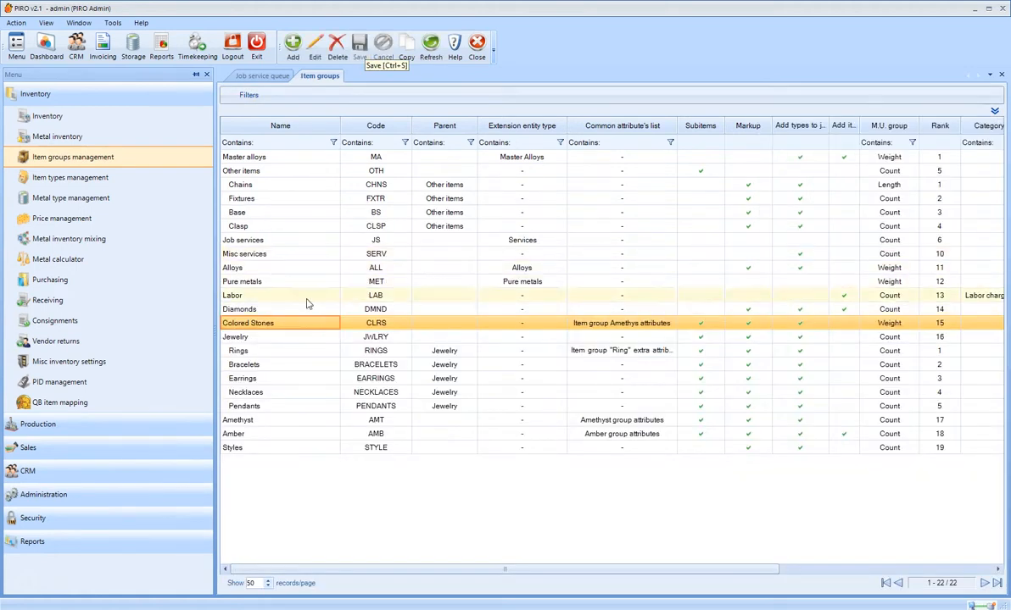
pyautogui.click(263, 75)
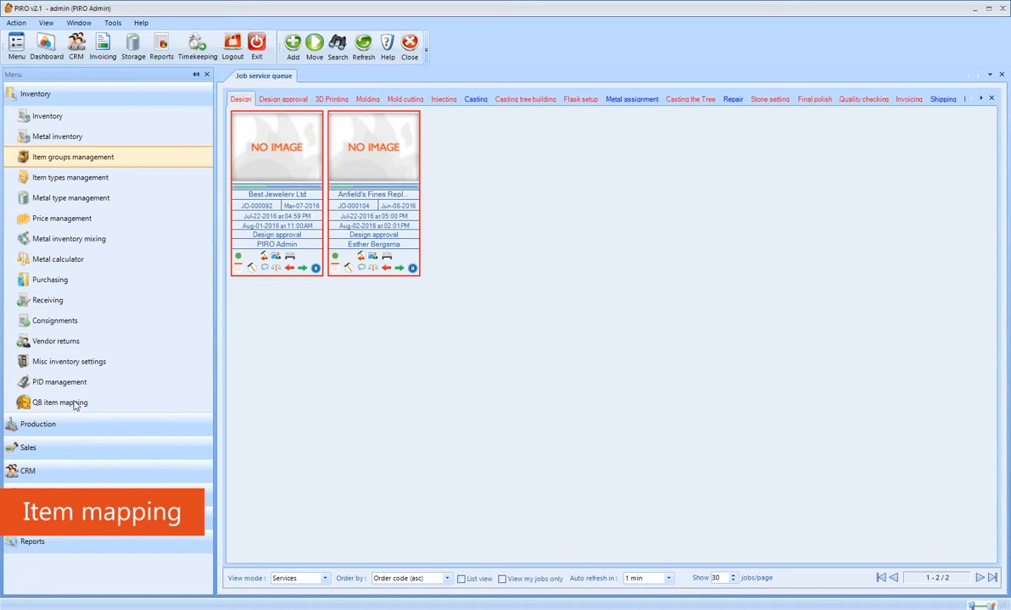
# - In QB item mapping, set the unmapped items' action to Insert and confirm starting the mapping
pyautogui.click(59, 403)
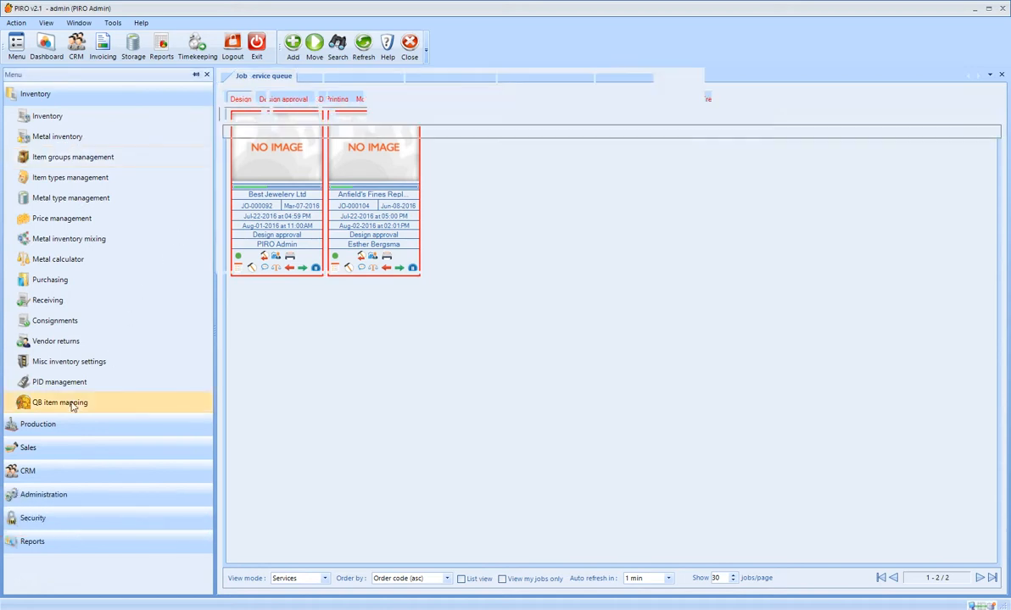
pyautogui.click(59, 402)
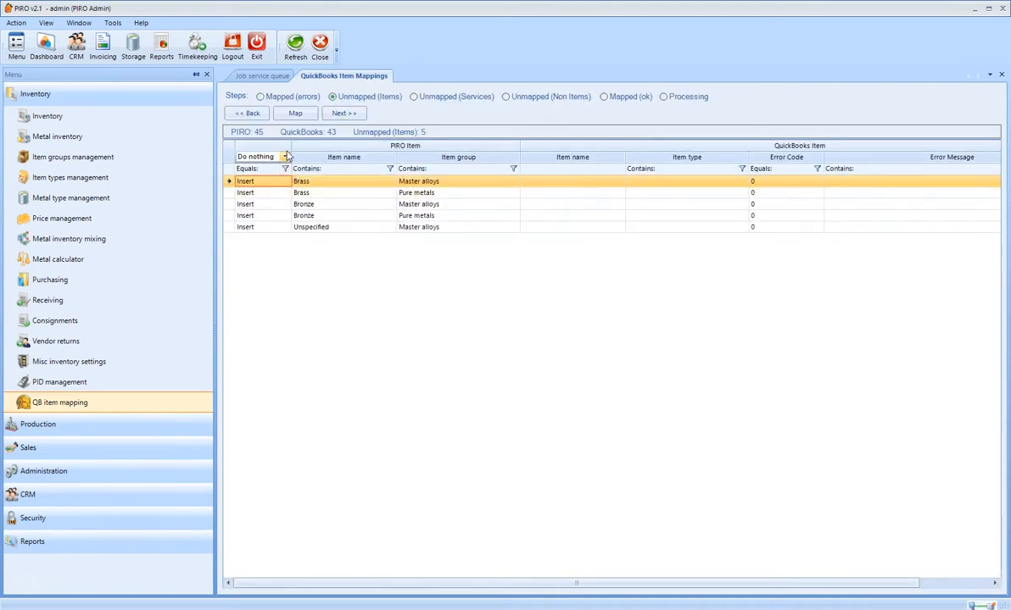
pyautogui.click(285, 156)
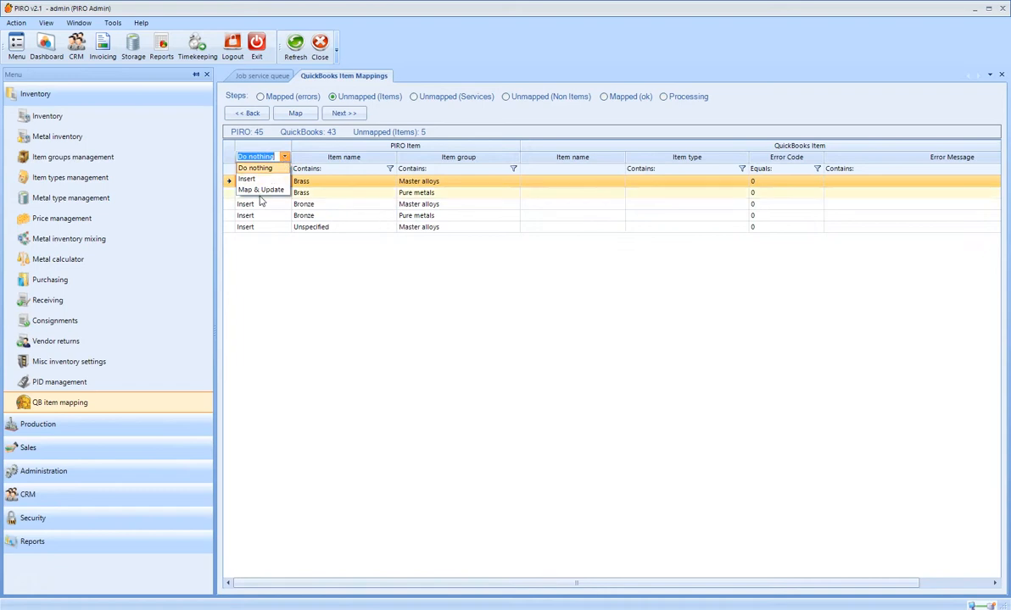
pyautogui.click(246, 180)
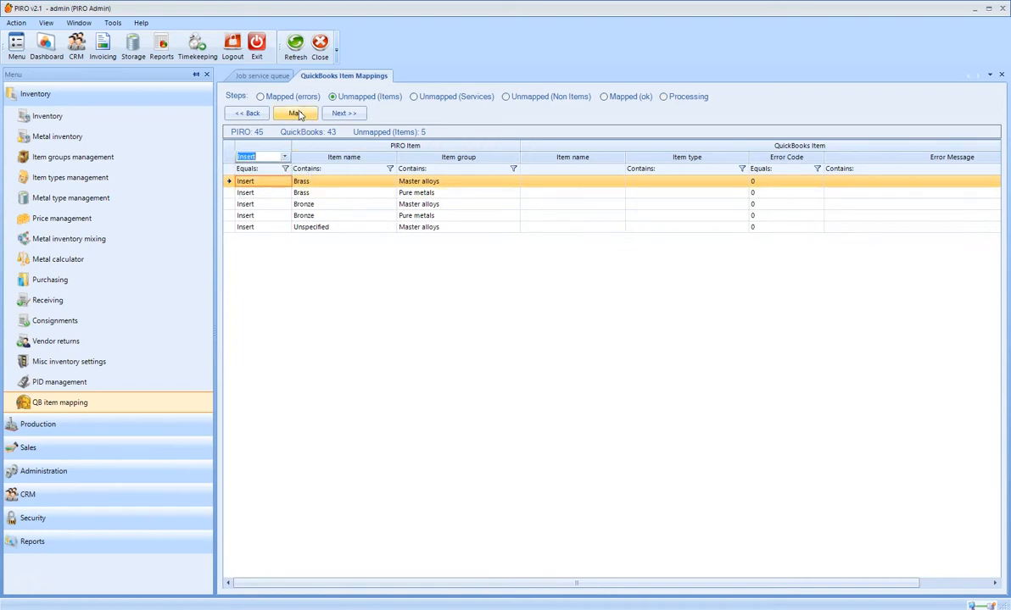
pyautogui.click(295, 112)
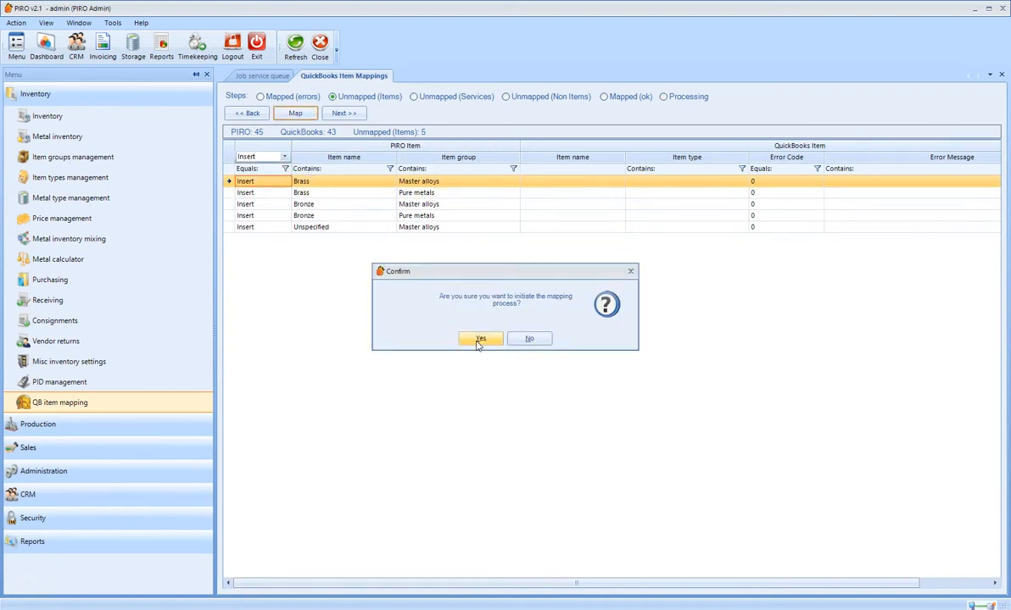
pyautogui.click(480, 339)
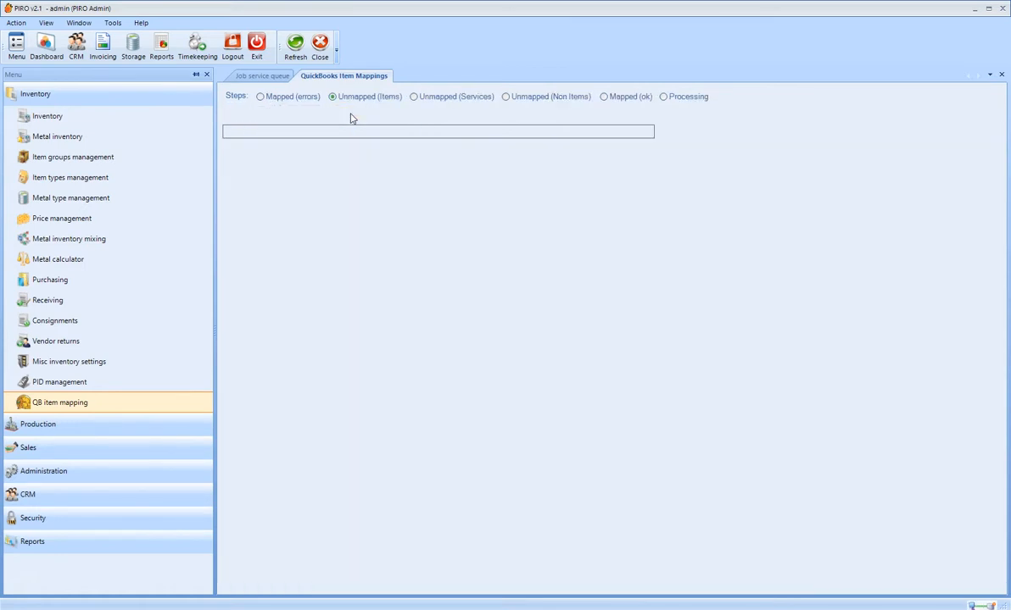
# - Map the 34 unmapped services and advance to the next mapping step
pyautogui.click(414, 95)
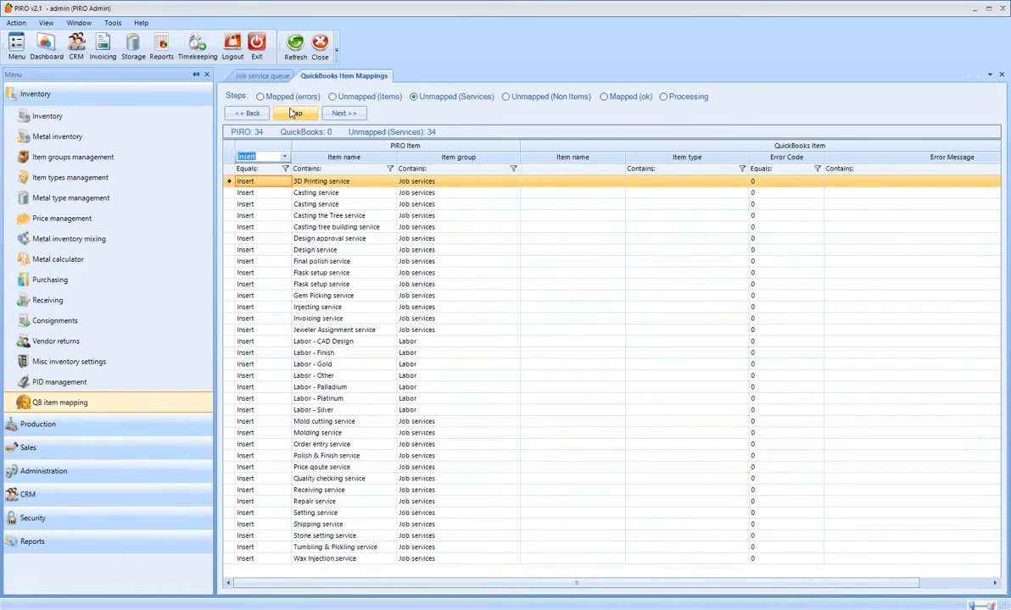
pyautogui.click(295, 112)
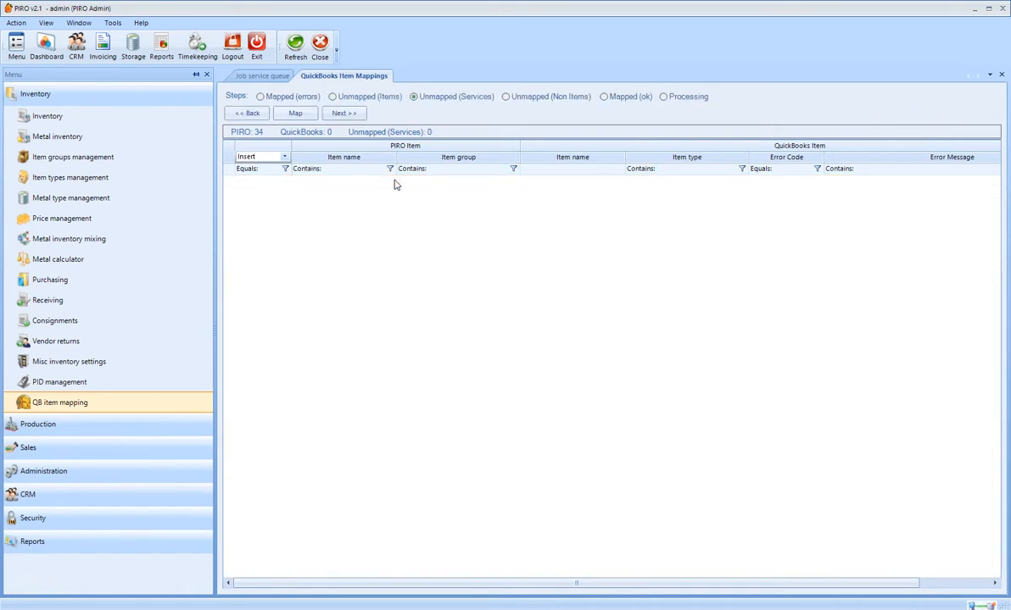
pyautogui.click(342, 112)
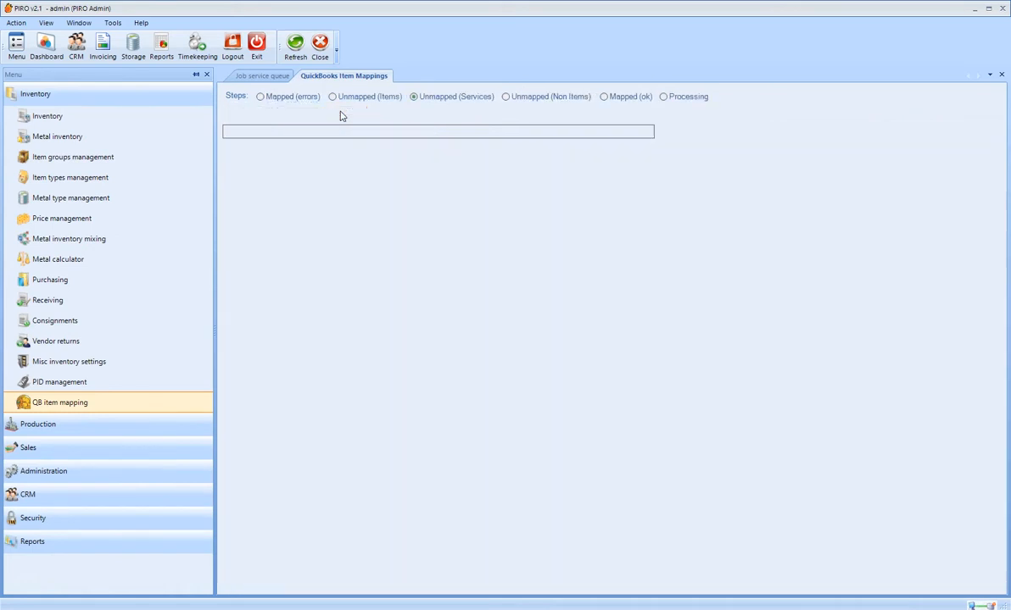
# - Map the four unmapped non-items and advance to the Mapped (ok) step
pyautogui.click(506, 95)
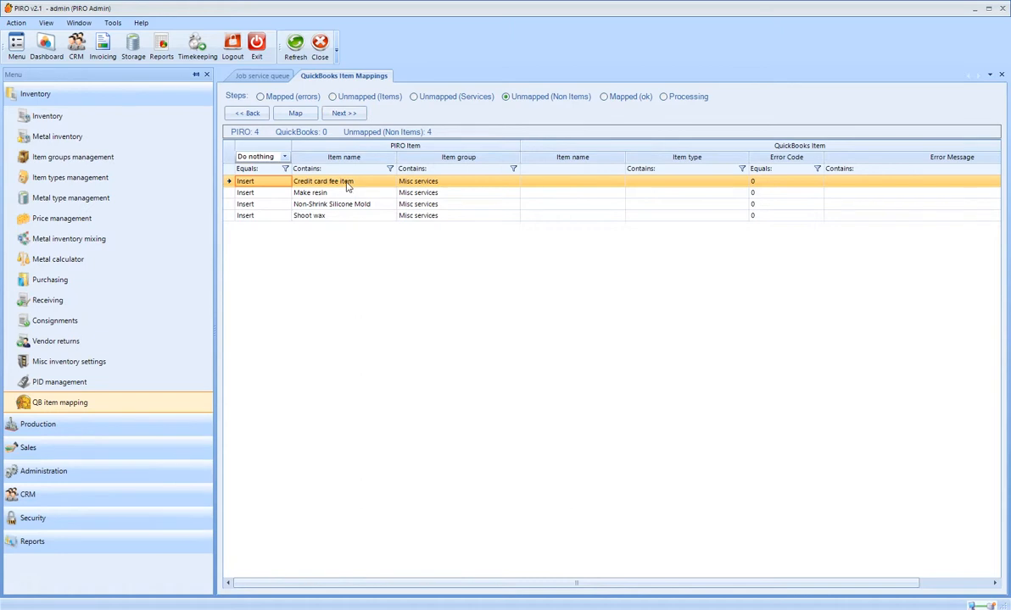
pyautogui.moveTo(261, 200)
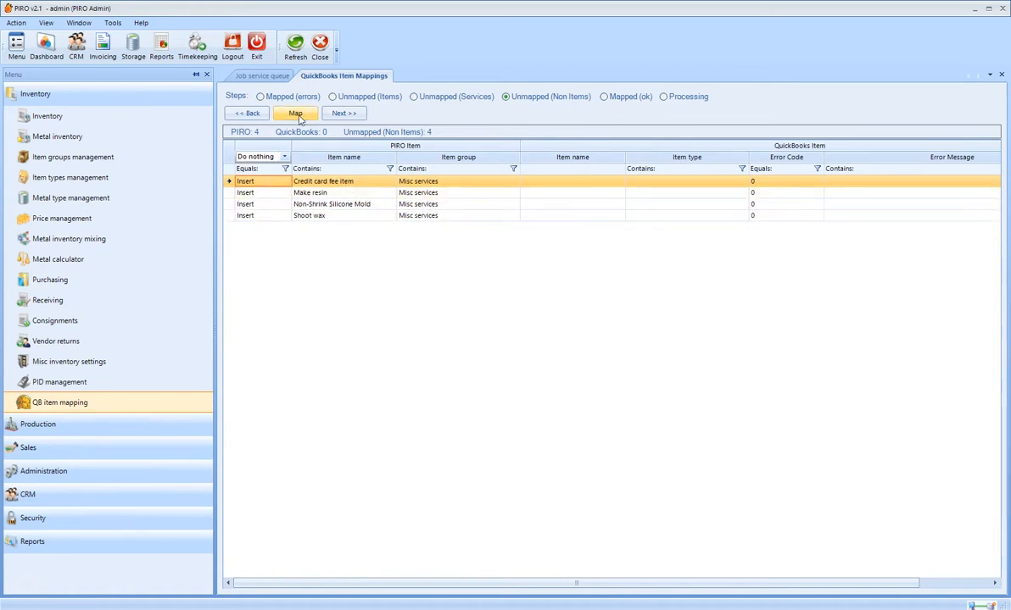
pyautogui.click(295, 112)
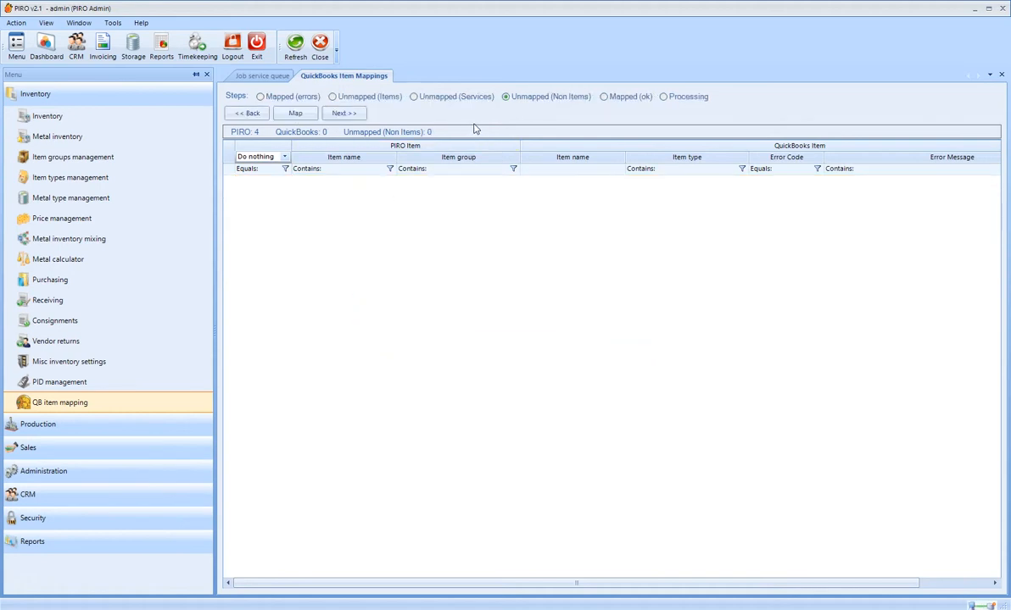
pyautogui.click(604, 95)
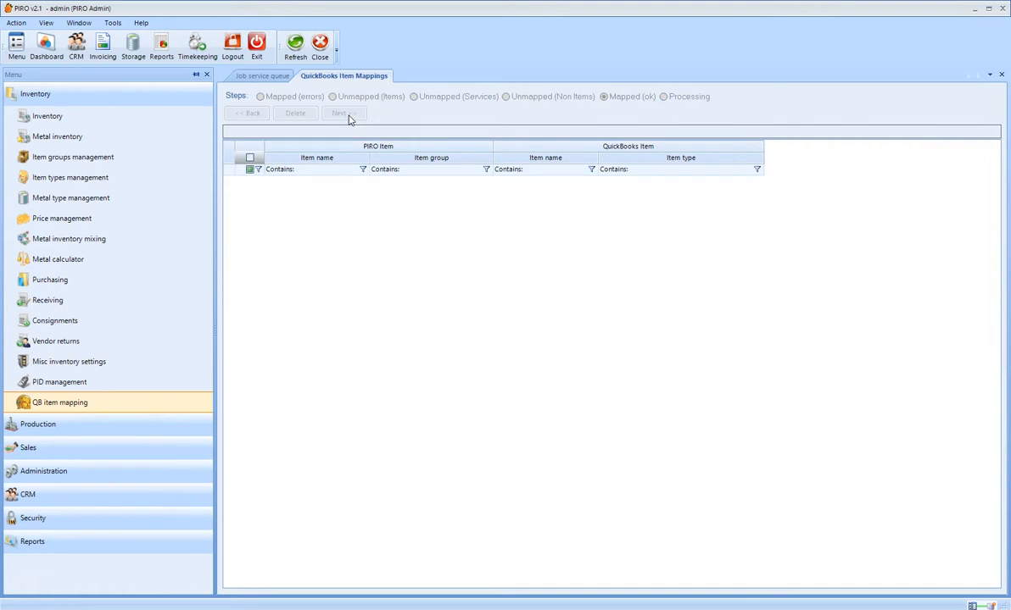
# - Review the mapped items and move through the processing step of the mapping
pyautogui.click(602, 95)
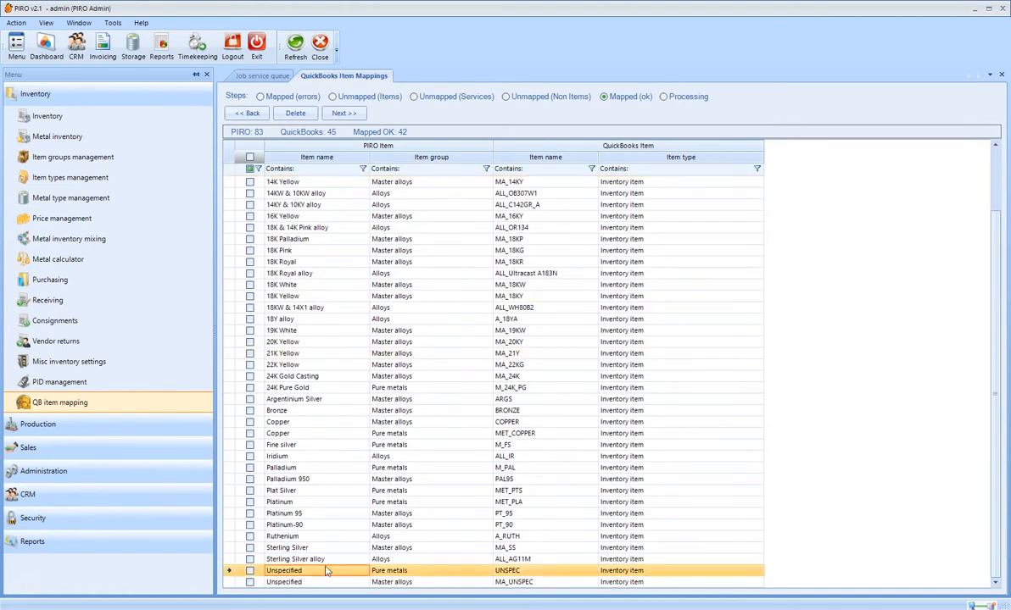
pyautogui.scroll(3)
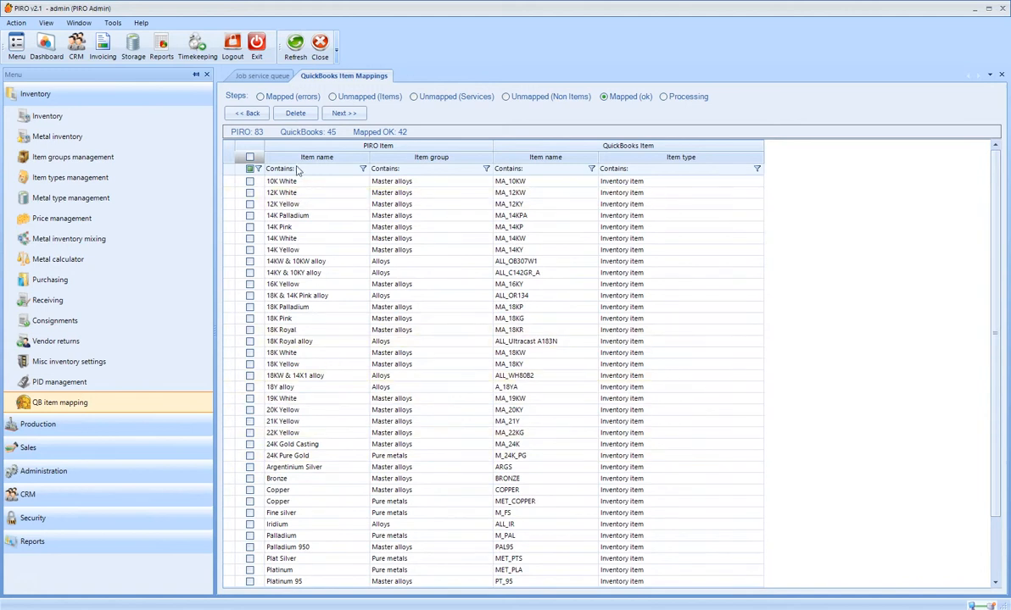
pyautogui.click(663, 95)
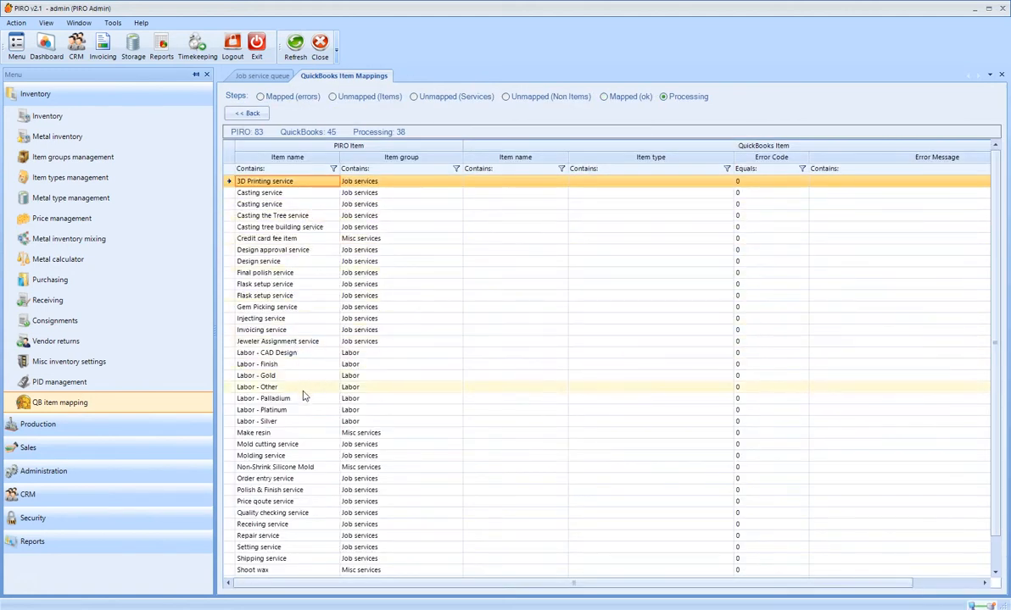
pyautogui.click(262, 409)
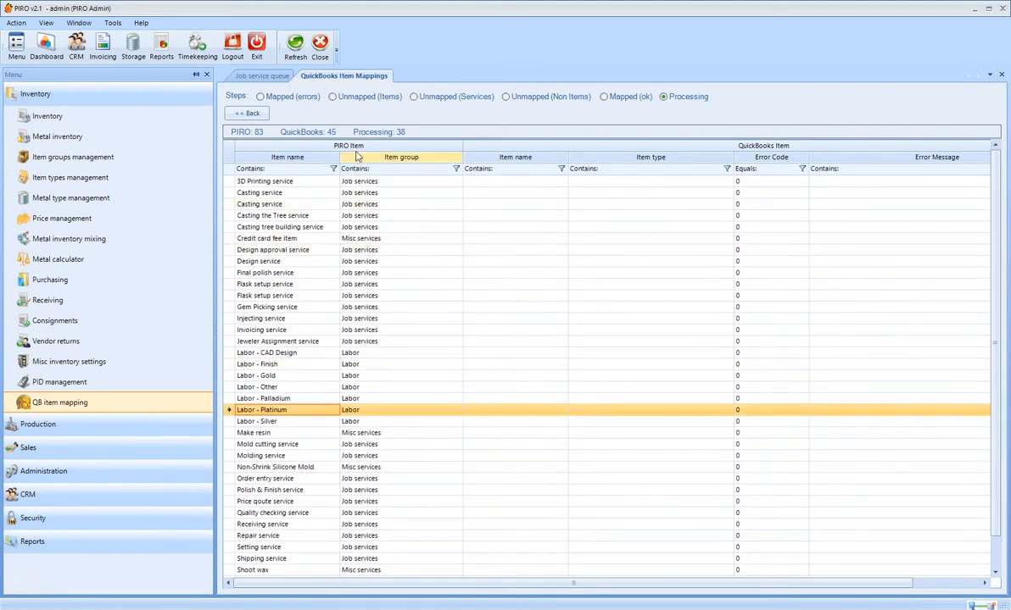
# - Load the Mapped (errors) step and select the Design service item set to Keep PIRO Data
pyautogui.click(289, 95)
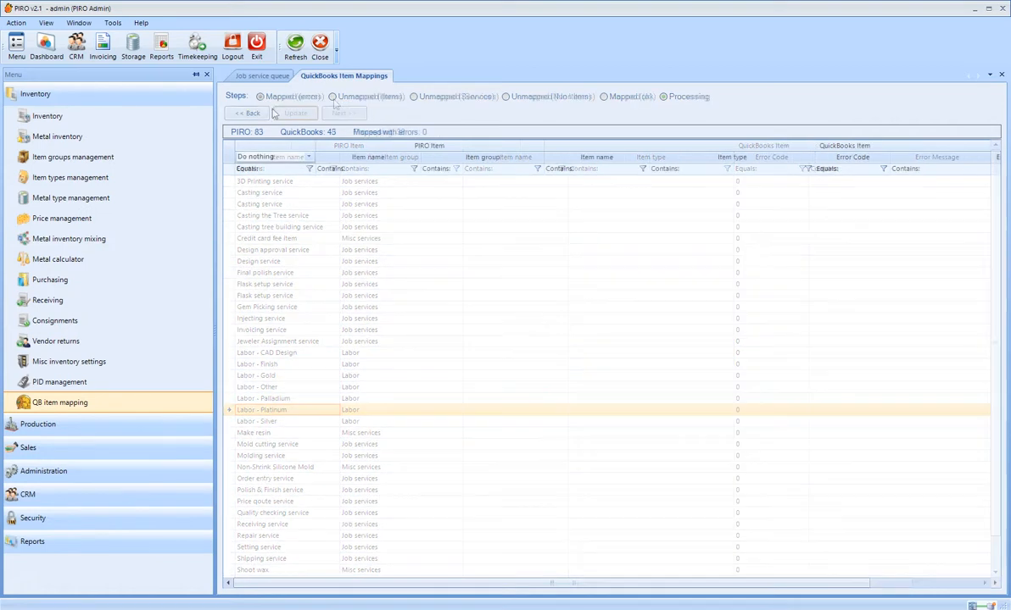
pyautogui.click(295, 112)
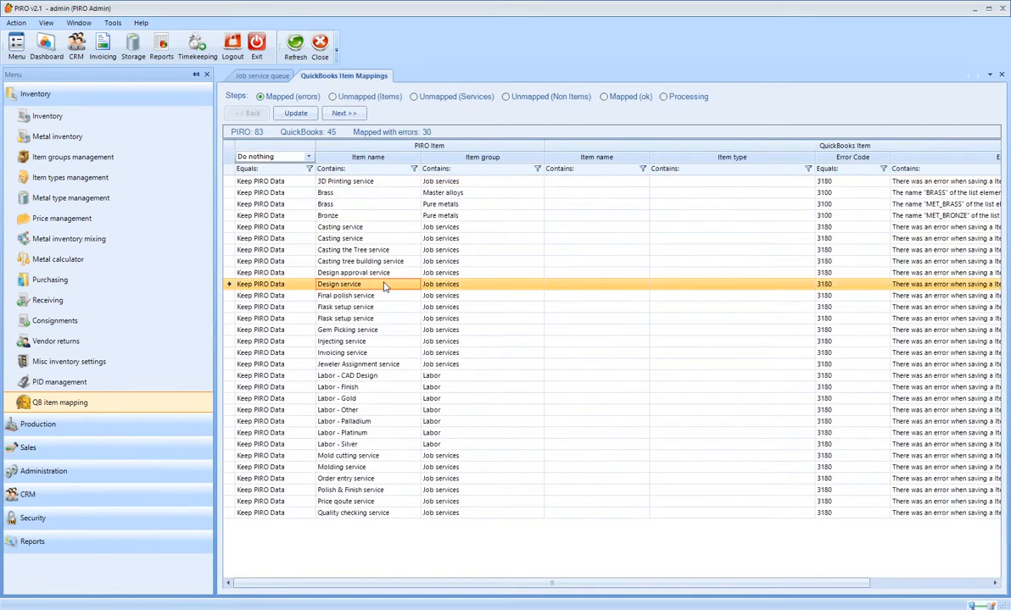
pyautogui.click(348, 329)
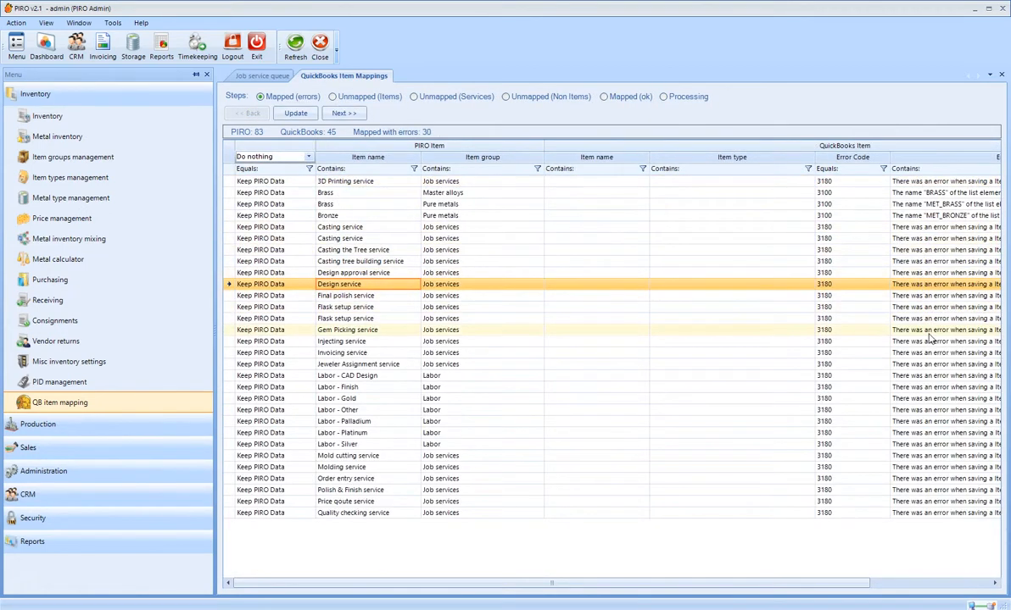
pyautogui.moveTo(899, 255)
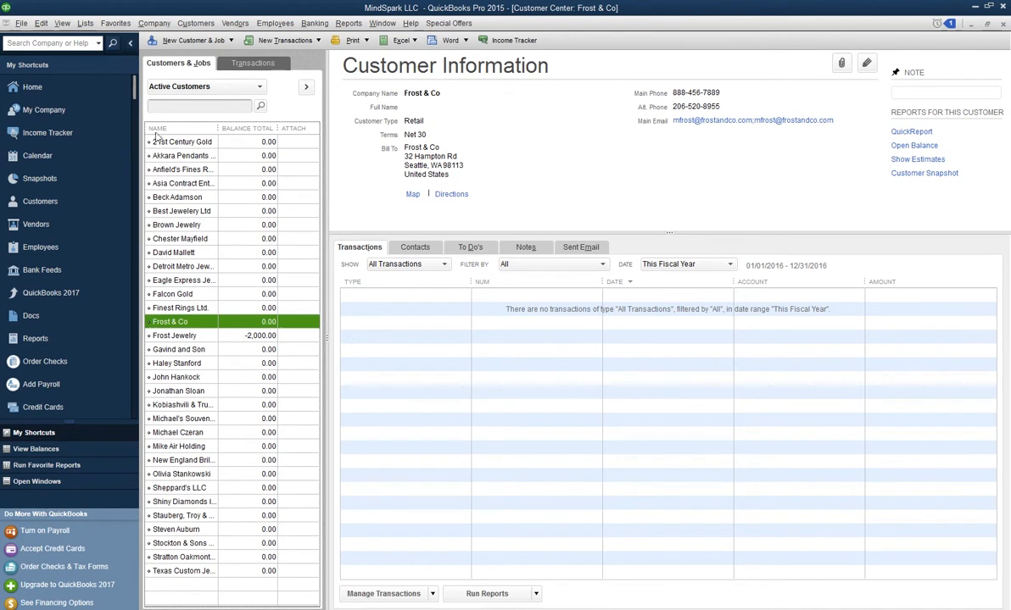
# - Show the QuickBooks Item List and select the MA_14KY inventory item
pyautogui.click(85, 24)
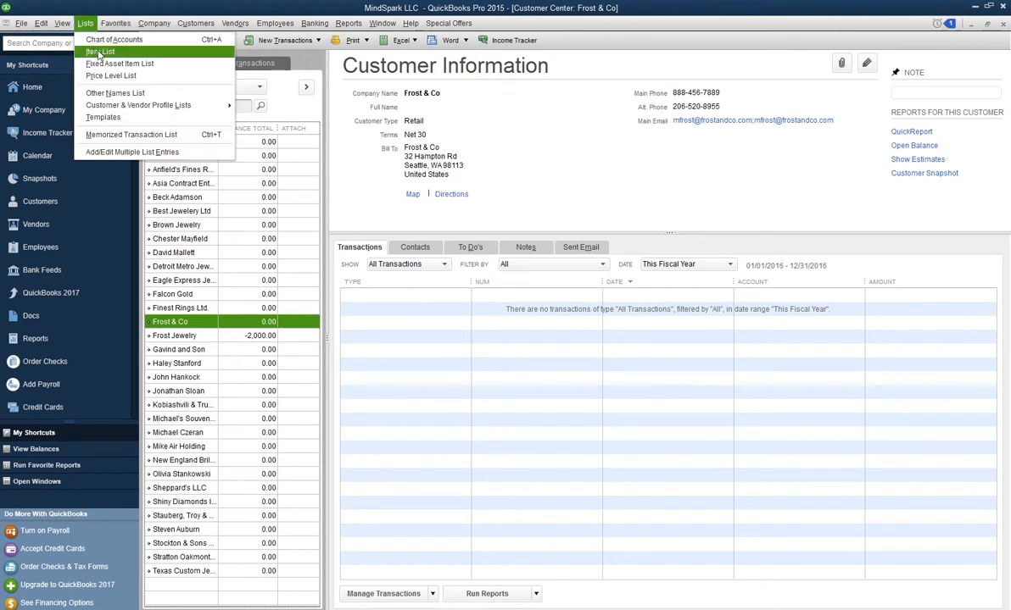
pyautogui.click(100, 51)
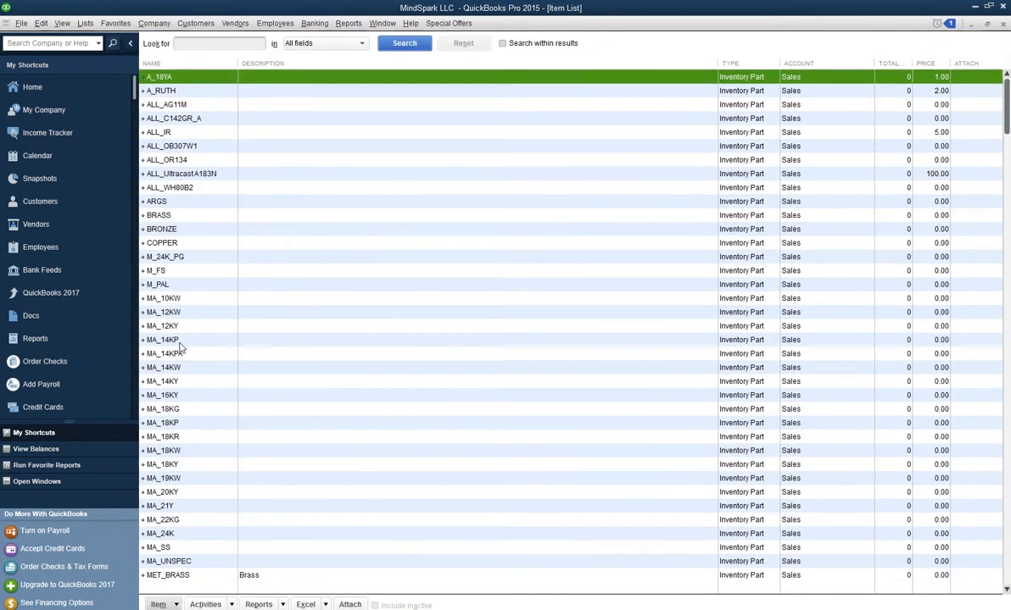
pyautogui.click(163, 379)
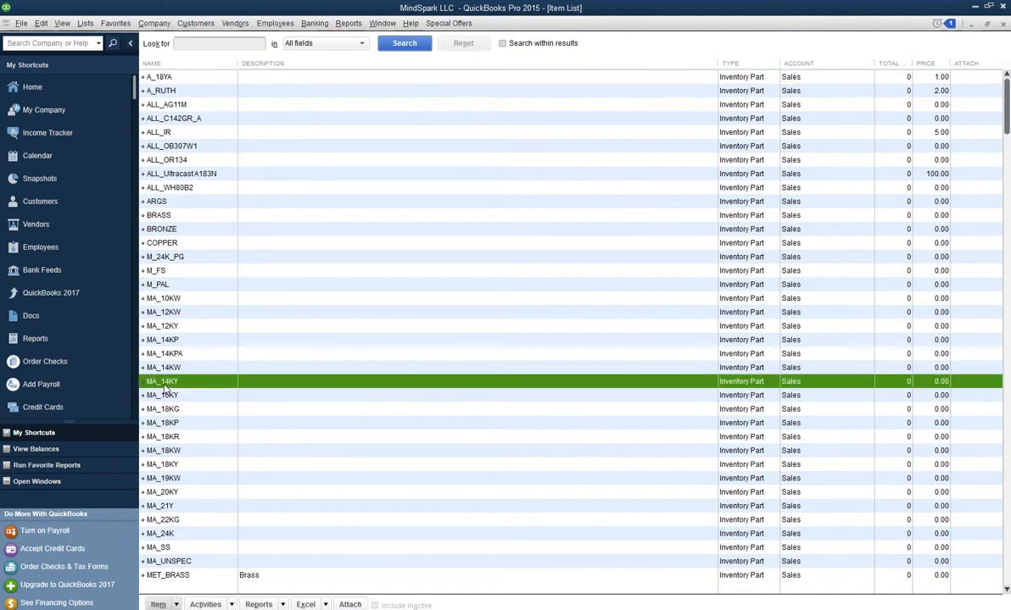
pyautogui.scroll(-3)
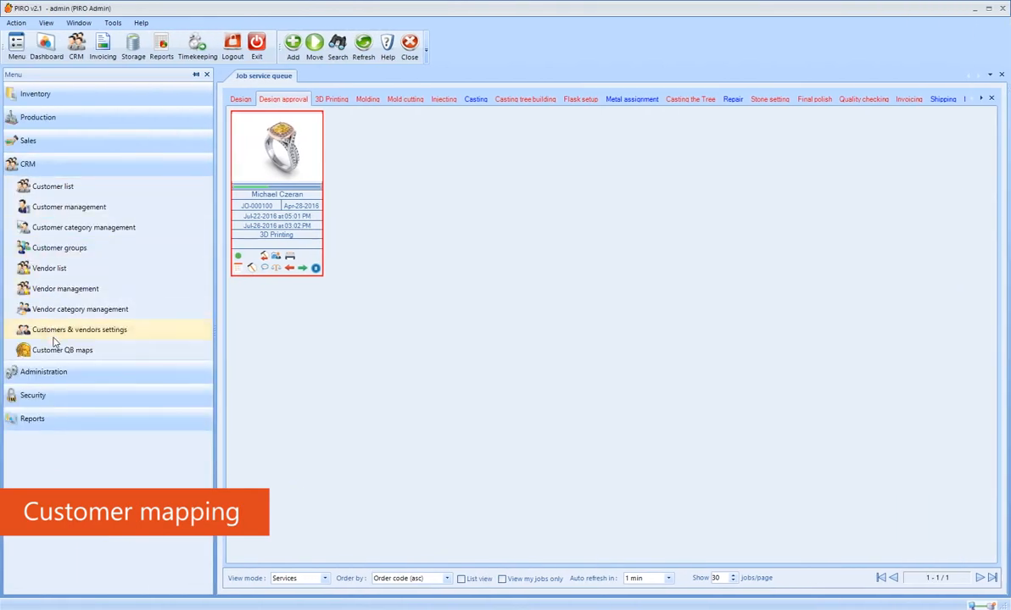
# - Load customer data on the CRM Customer QB maps page from PIRO and QuickBooks
pyautogui.click(61, 349)
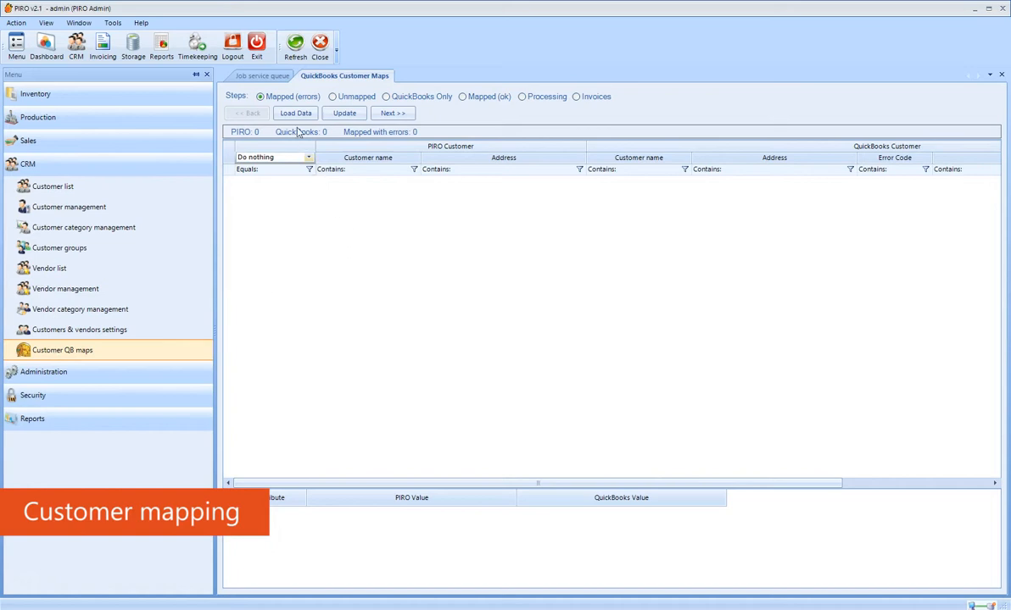
pyautogui.click(295, 112)
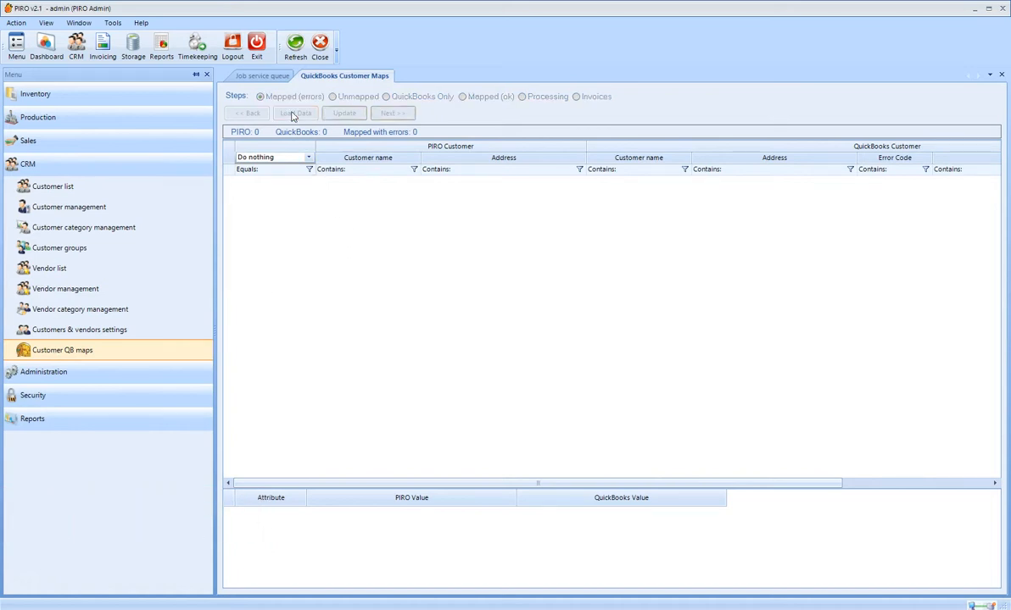
pyautogui.click(295, 112)
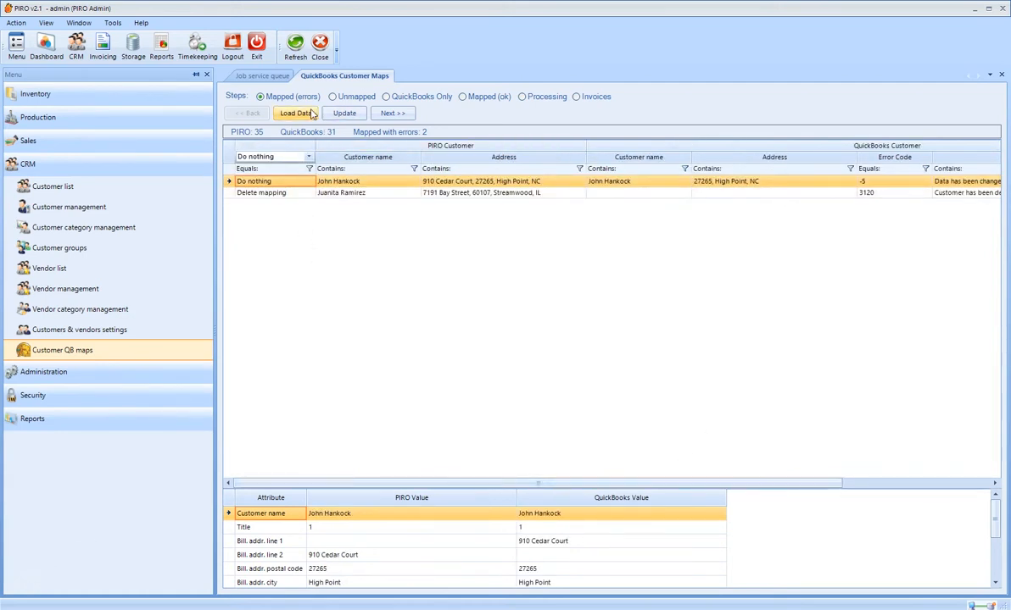
# - Load the unmapped customers, select the matched customer and confirm mapping them
pyautogui.click(332, 94)
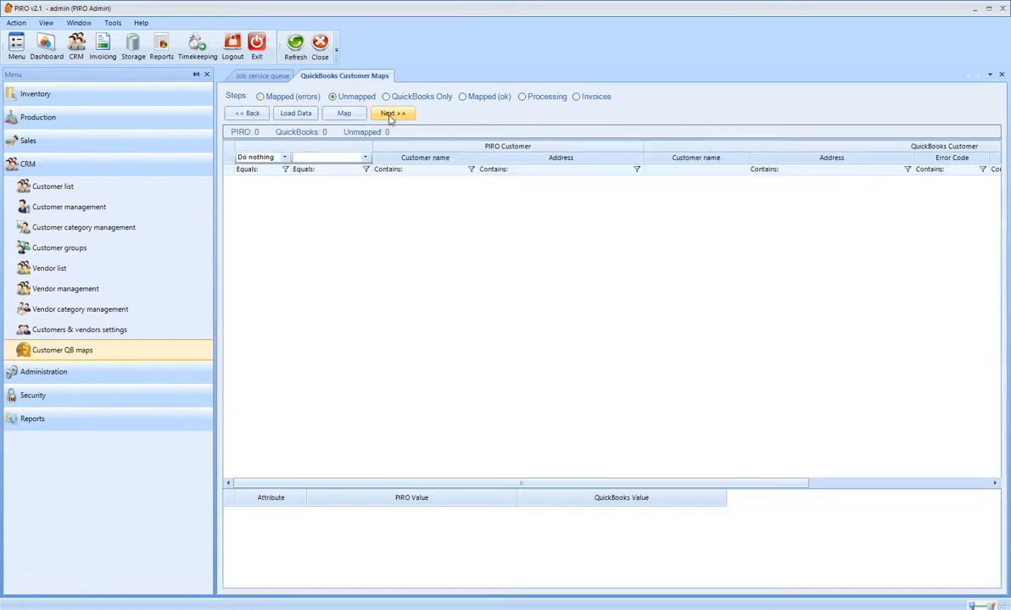
pyautogui.click(295, 112)
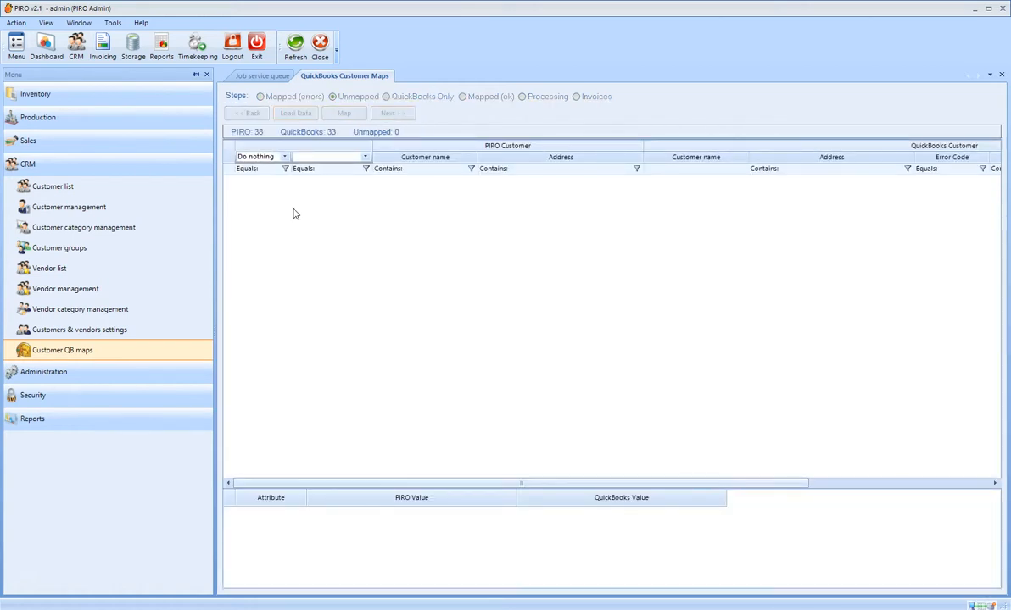
pyautogui.click(295, 112)
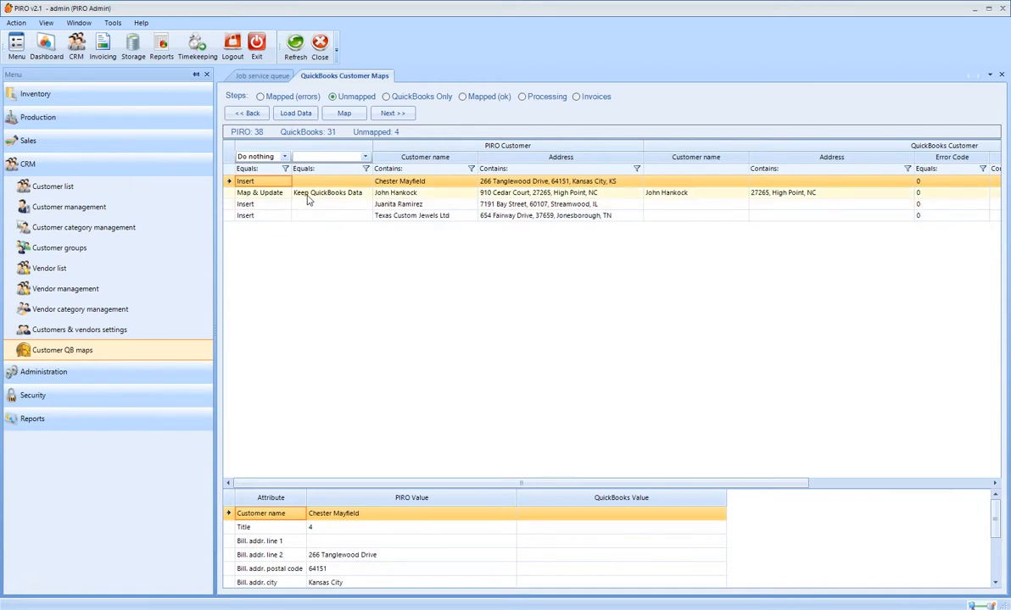
pyautogui.click(395, 193)
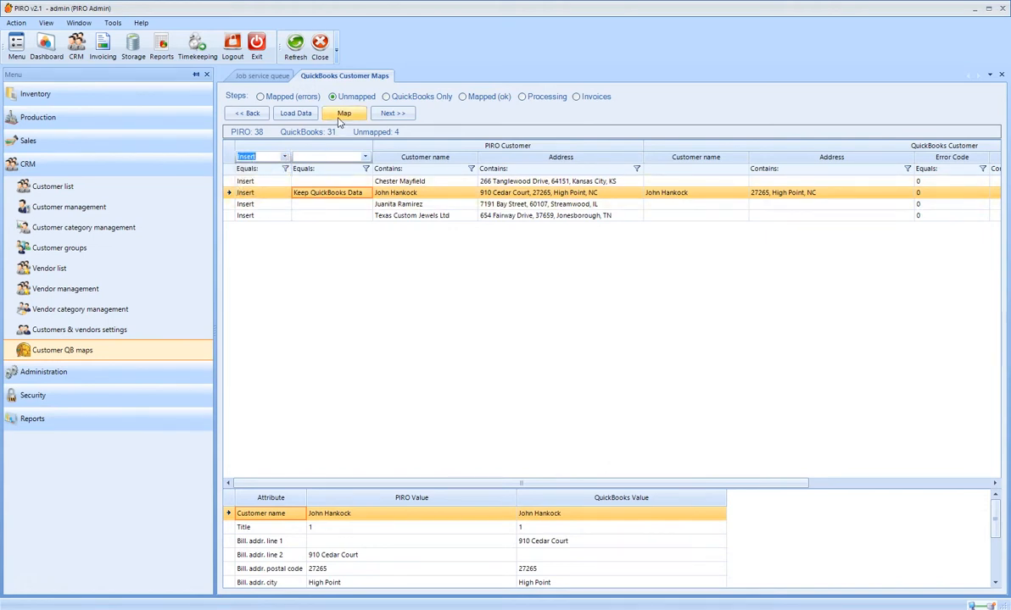
pyautogui.click(343, 111)
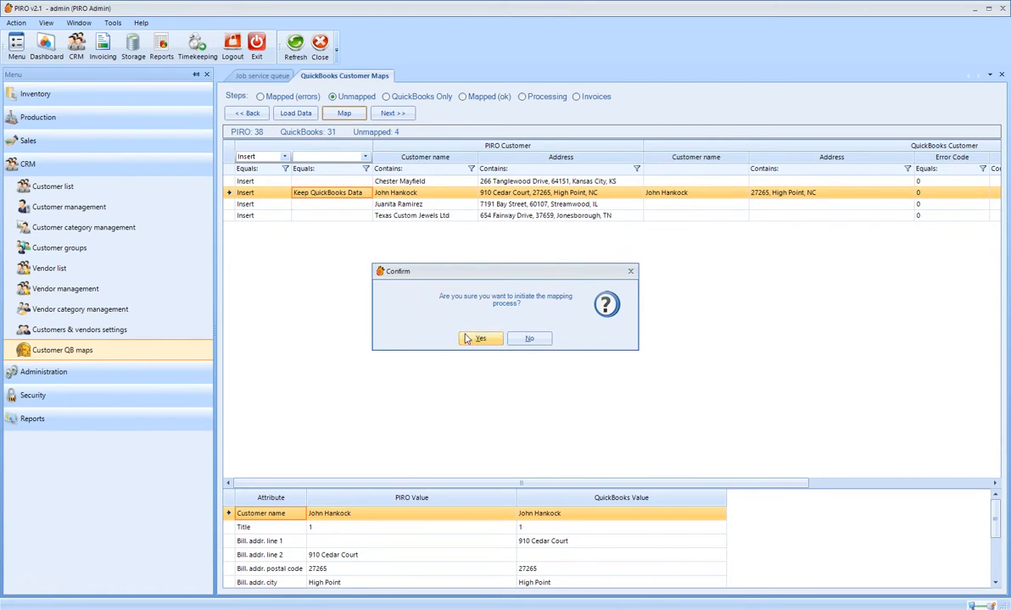
pyautogui.click(480, 339)
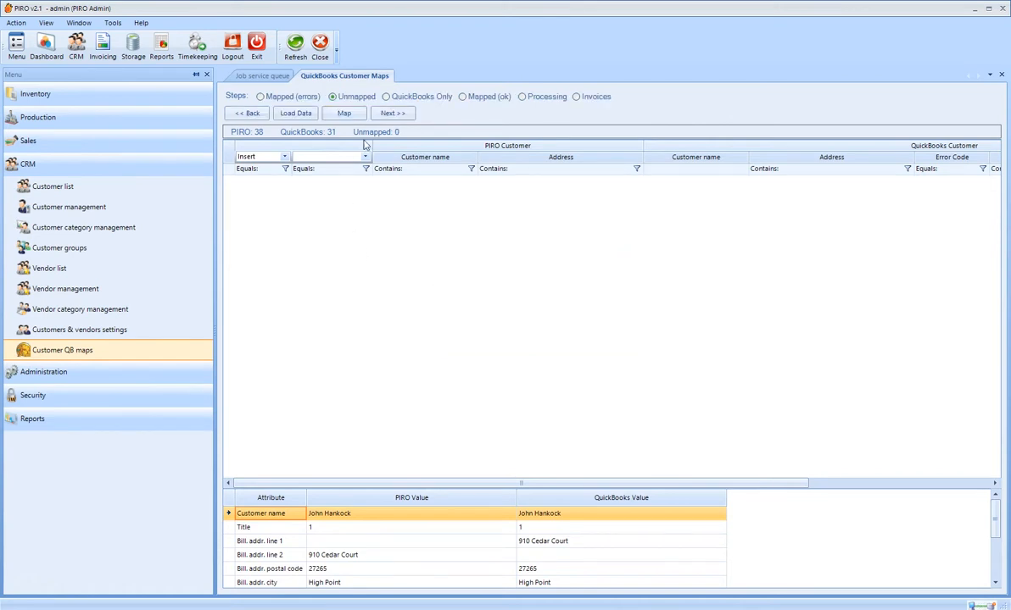
# - Load the QuickBooks-only customers and confirm importing Gavind and Son into PIRO
pyautogui.click(387, 95)
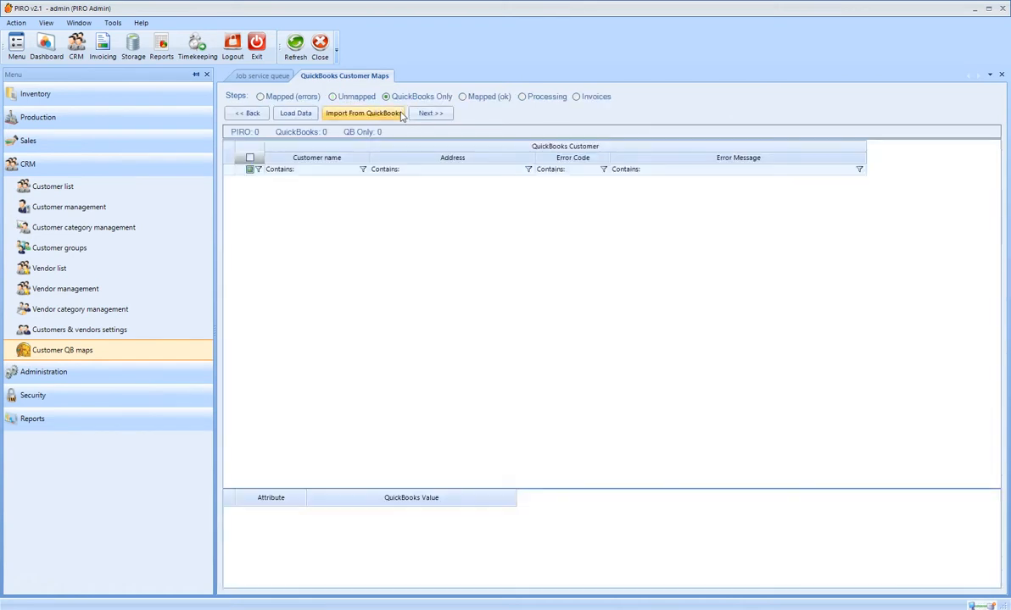
pyautogui.click(363, 112)
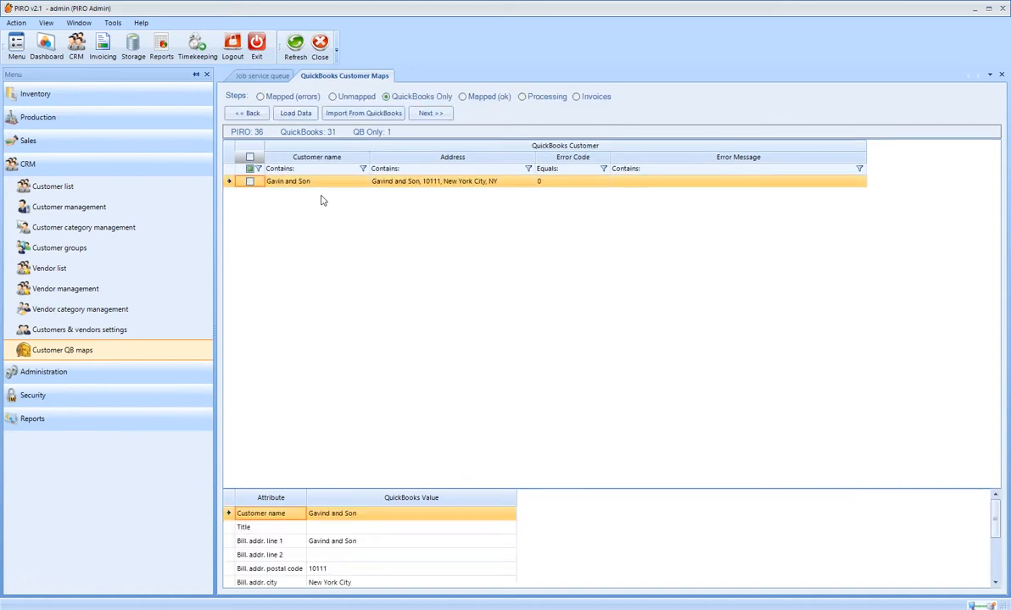
pyautogui.moveTo(244, 200)
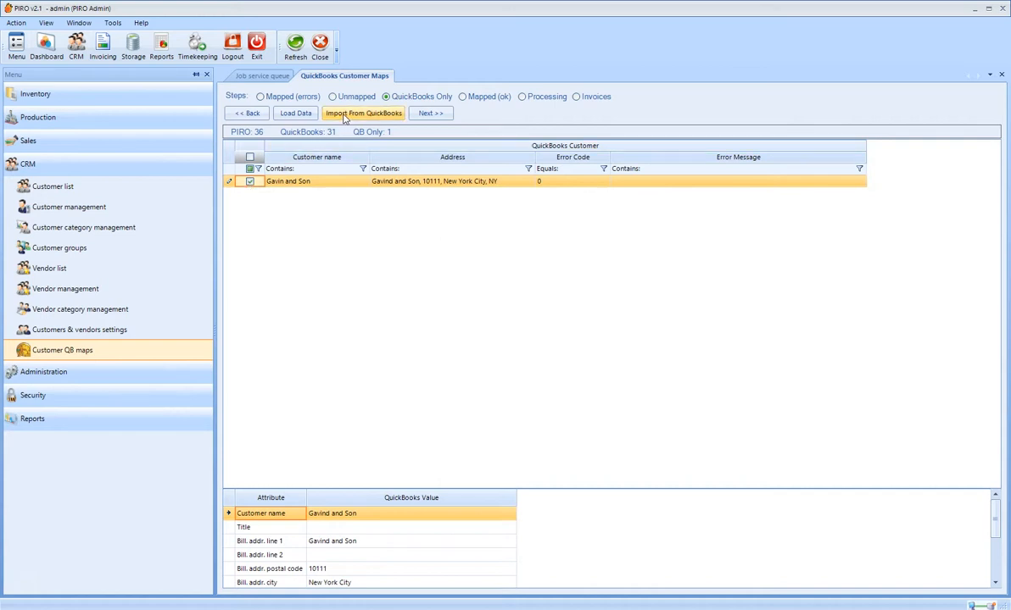
pyautogui.click(363, 111)
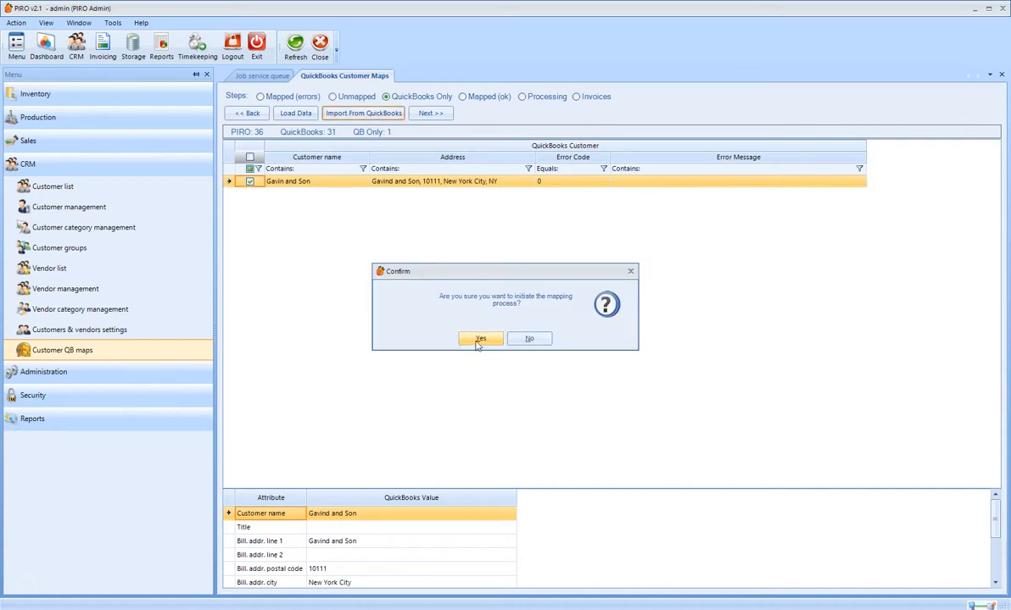
pyautogui.click(480, 339)
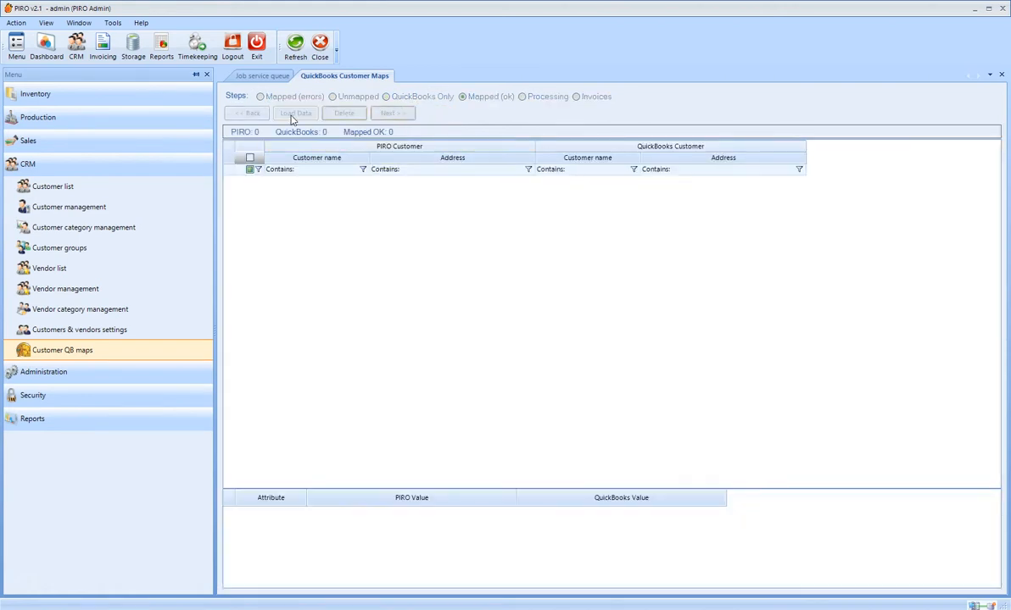
# - Load the customers mapped OK and select the Falcon Gold mapping to compare values
pyautogui.click(295, 111)
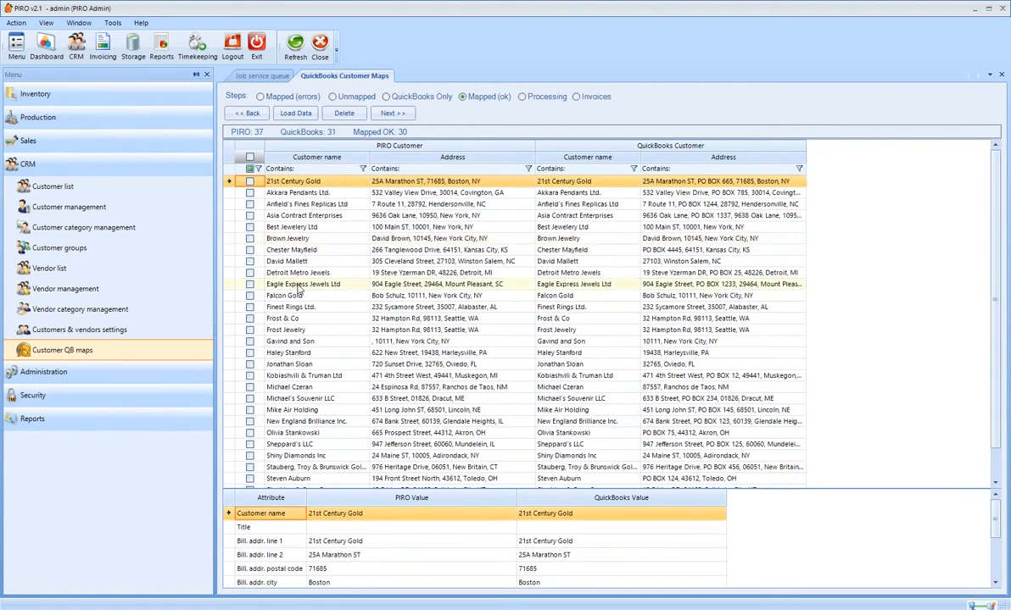
pyautogui.click(285, 265)
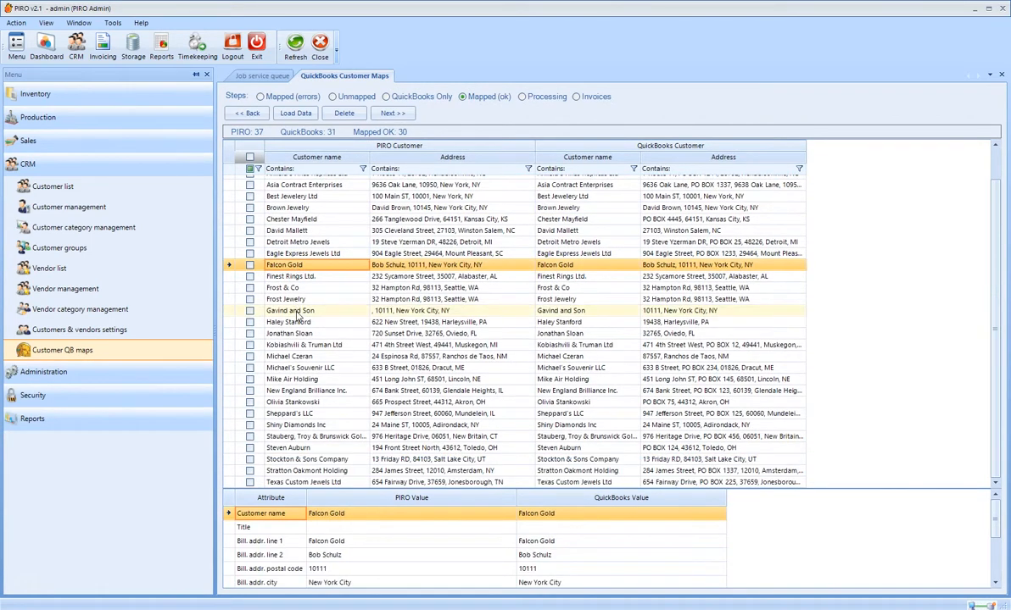
pyautogui.scroll(3)
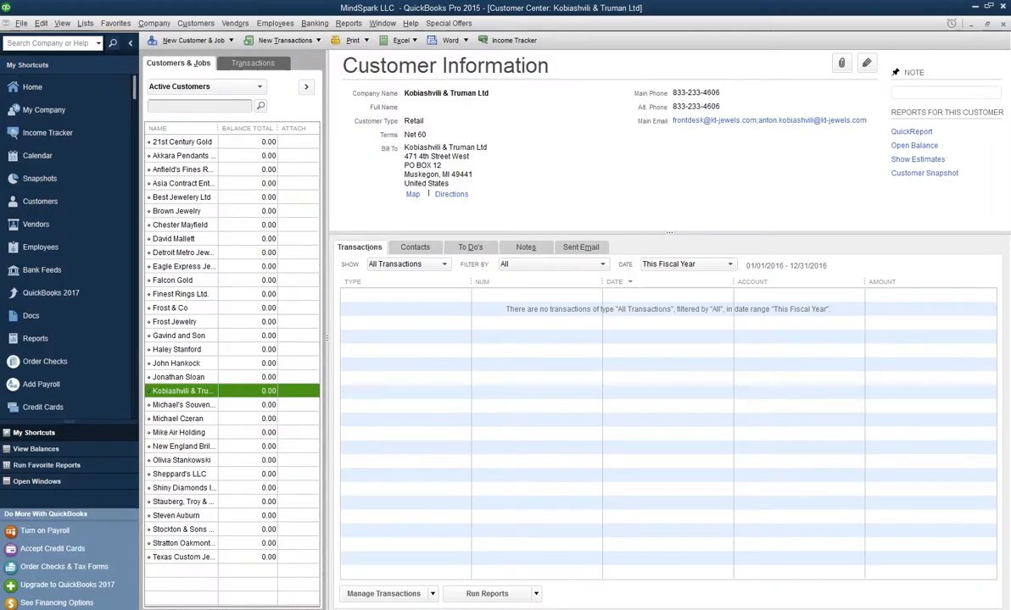
# - Select several synced customers in the Customer Center to check their details
pyautogui.click(178, 197)
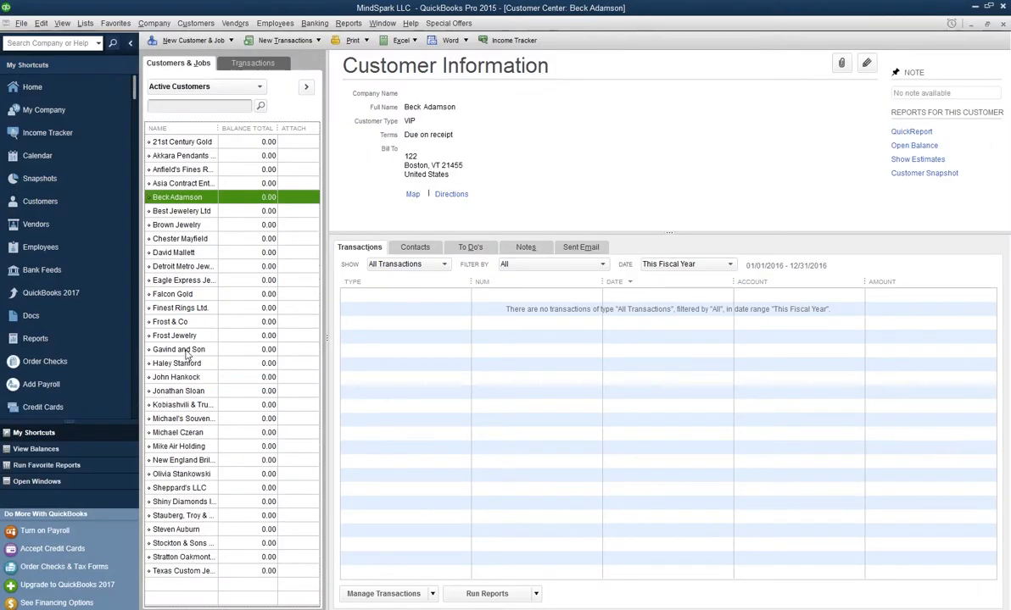
pyautogui.click(190, 418)
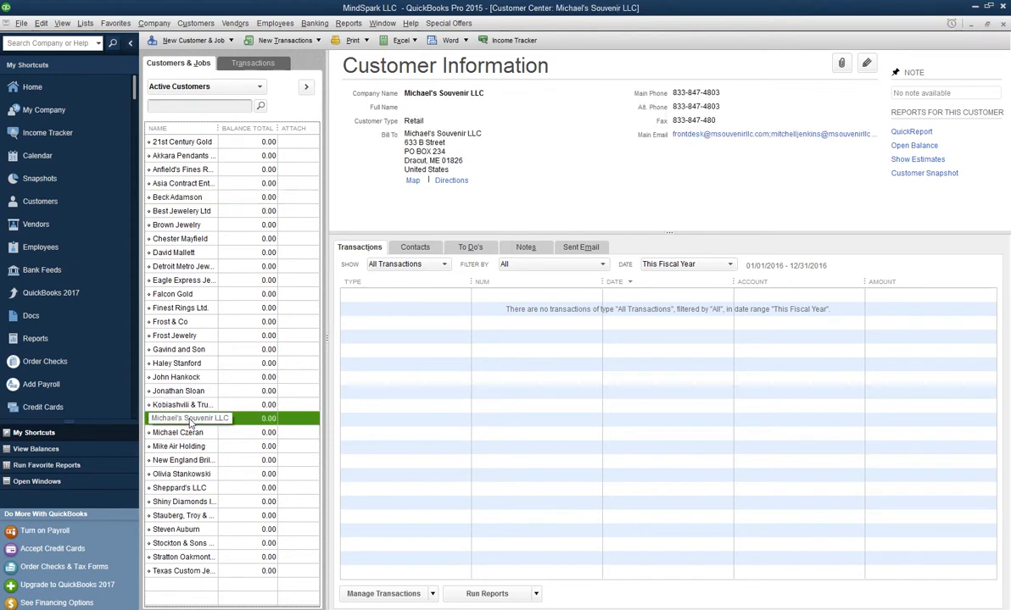
pyautogui.click(177, 197)
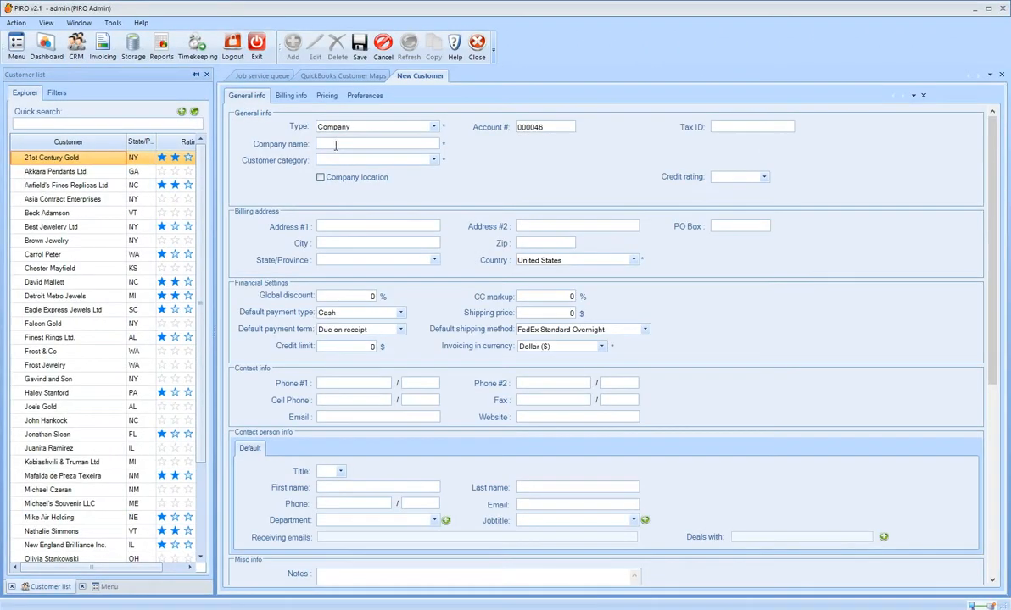
# - Set Bill Shop's category to Retail, enter New York City as the address and save the customer
pyautogui.click(435, 159)
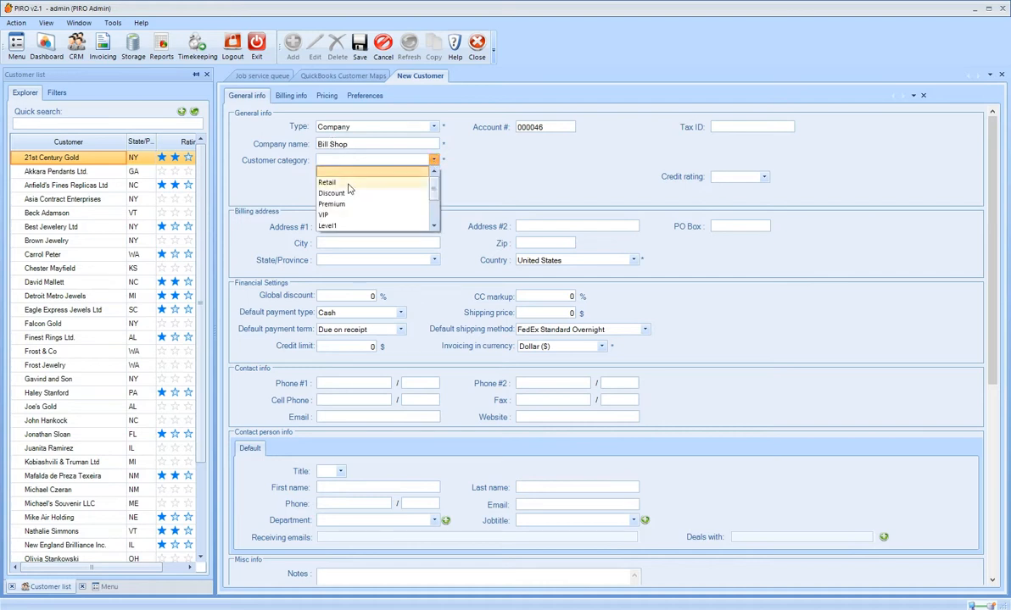
pyautogui.click(326, 181)
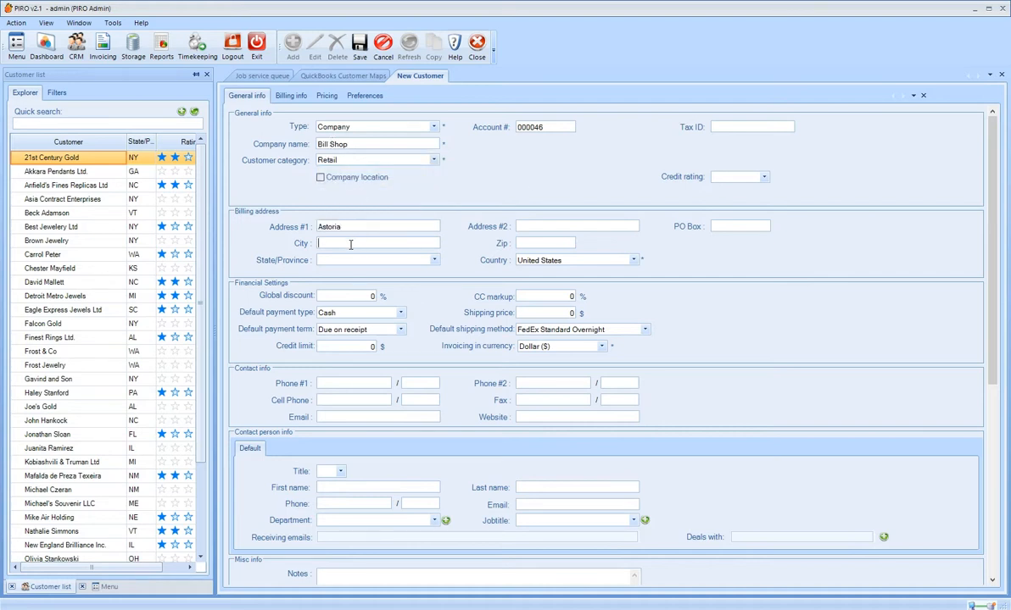
pyautogui.write('New York City')
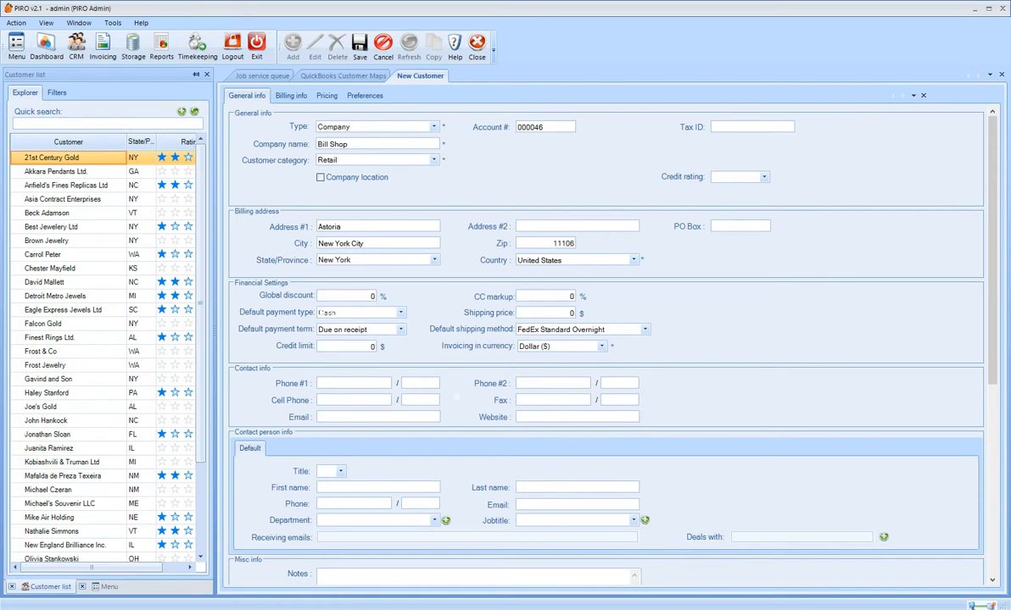
pyautogui.scroll(-3)
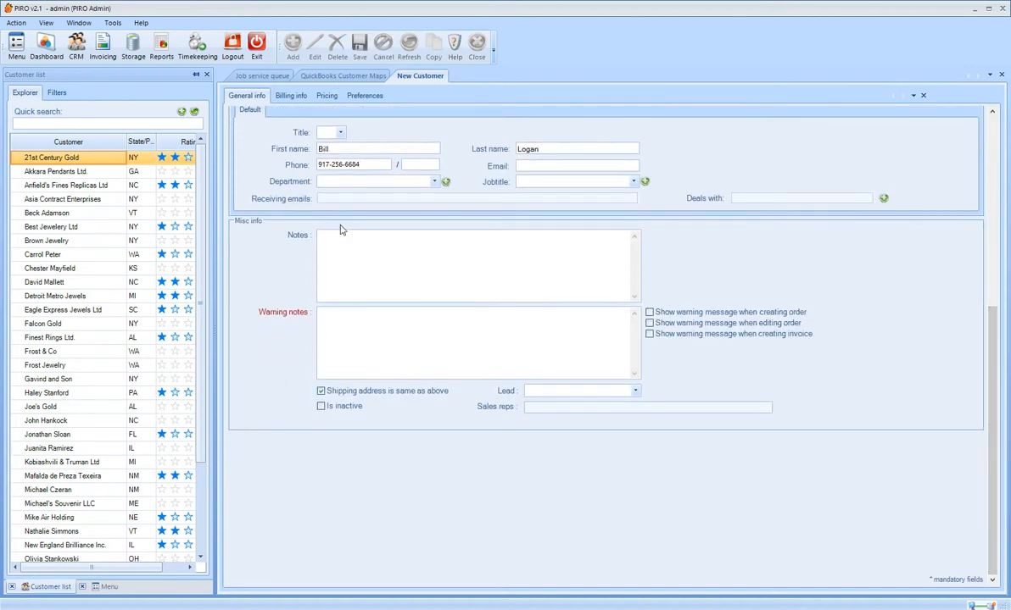
pyautogui.click(358, 44)
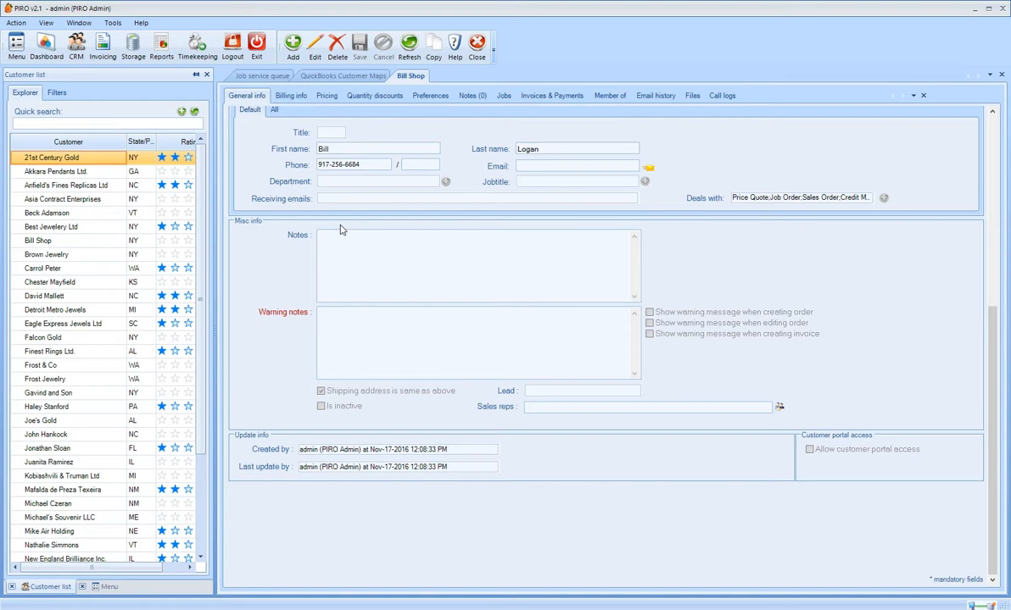
pyautogui.click(342, 75)
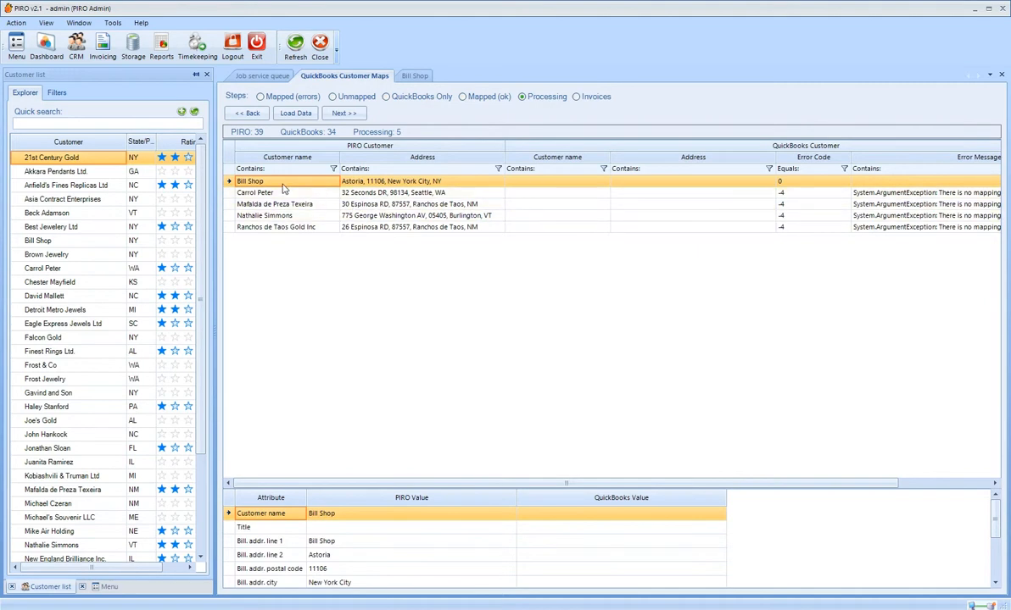
pyautogui.moveTo(573, 188)
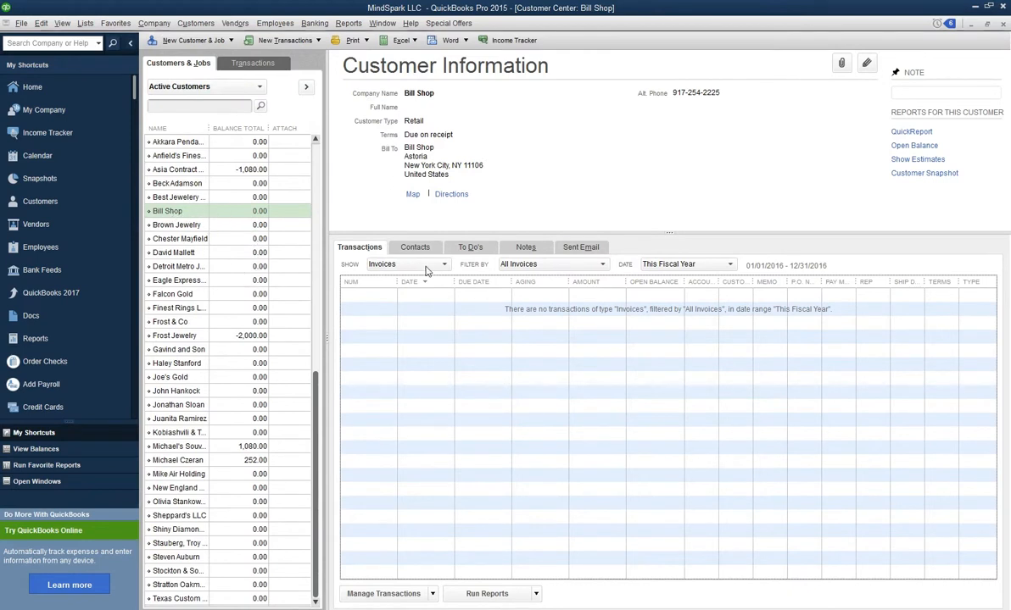
# - Show Bill Shop's contacts, then start a new QuickBooks customer
pyautogui.click(414, 248)
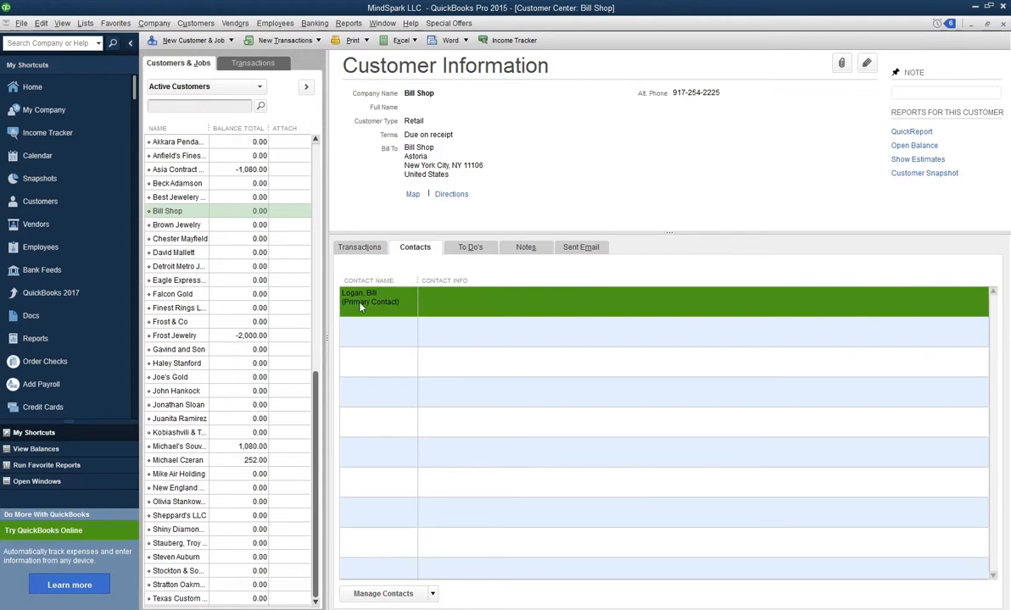
pyautogui.moveTo(423, 306)
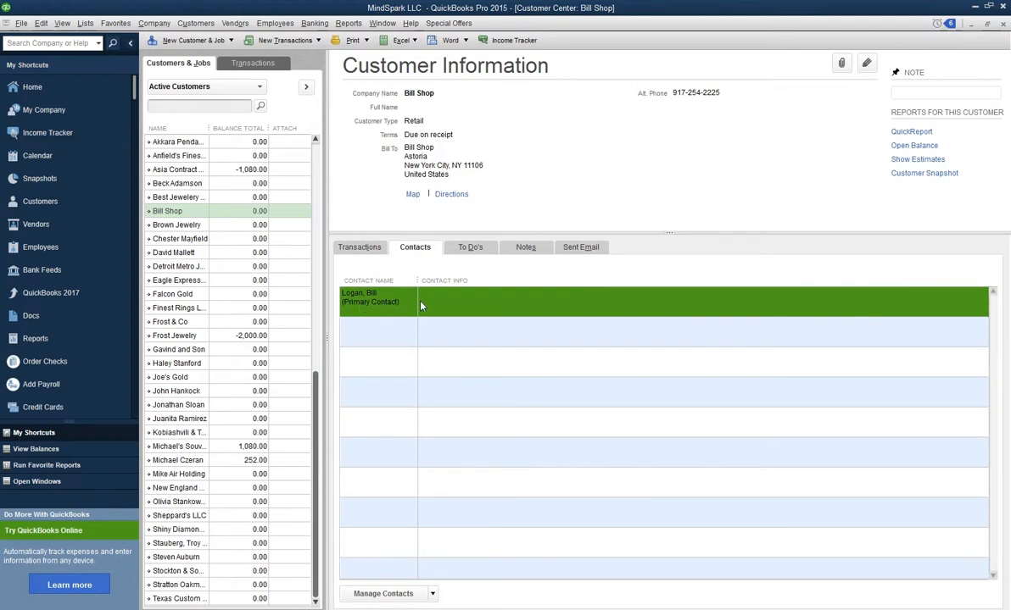
pyautogui.moveTo(385, 319)
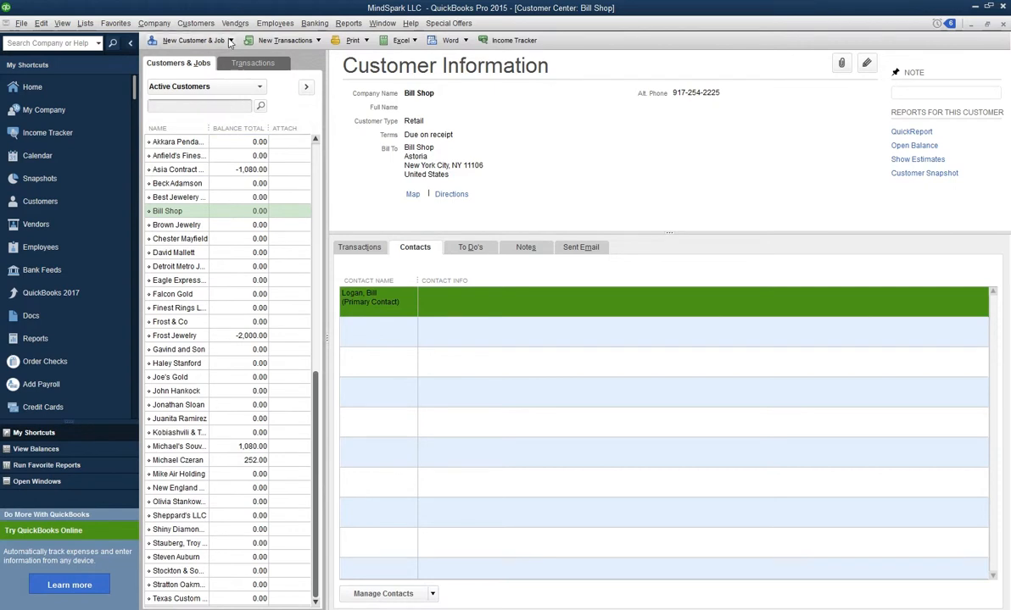
pyautogui.click(187, 41)
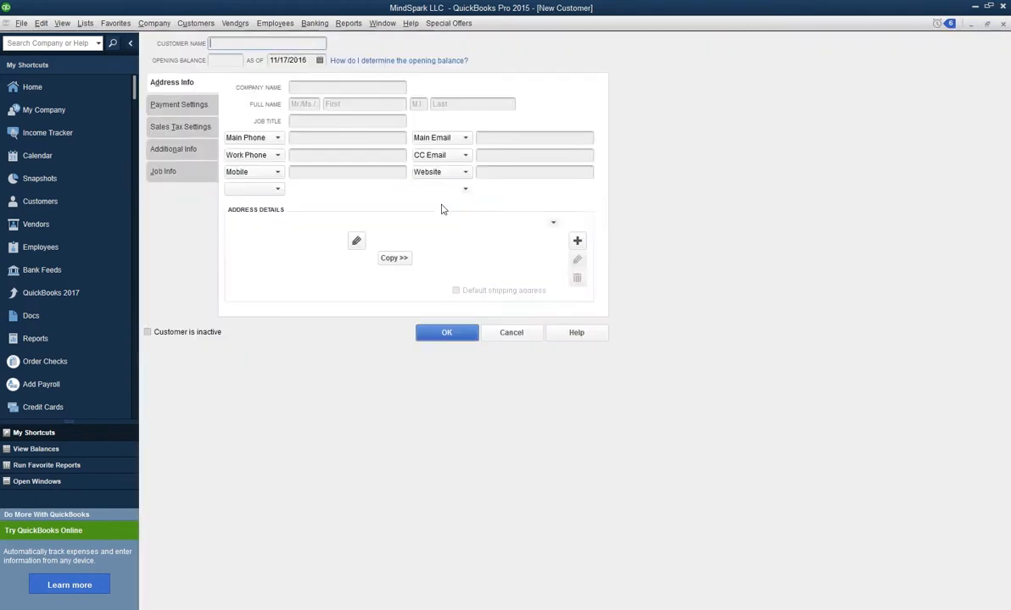
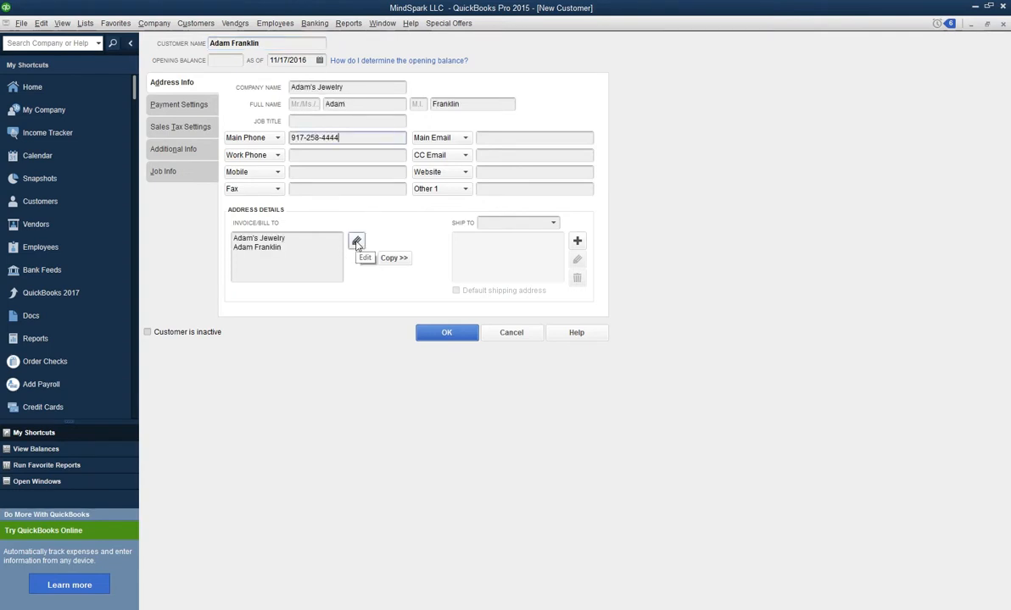
pyautogui.click(357, 240)
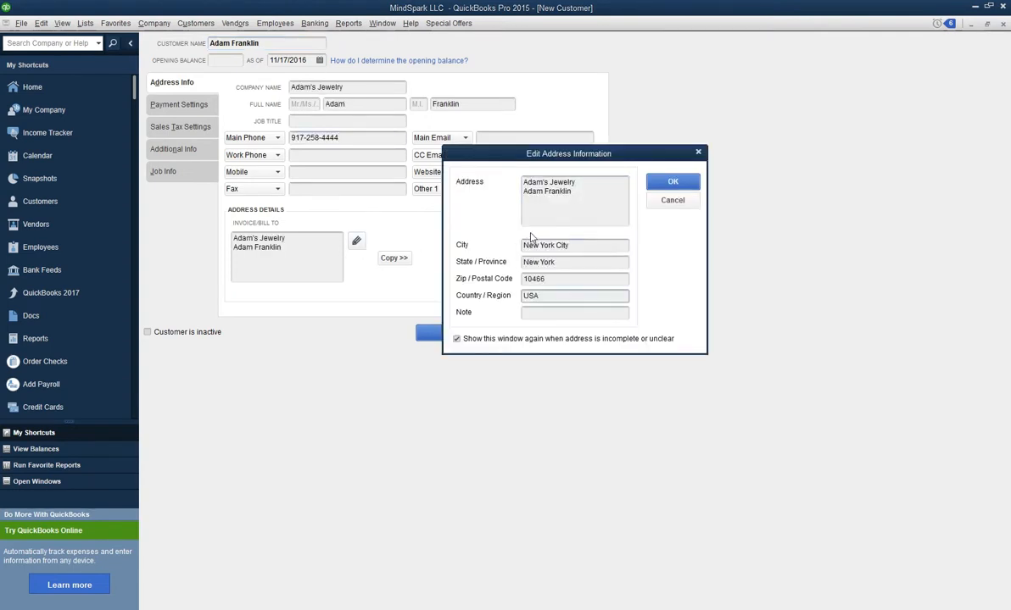
# - Choose a customer type on Additional Info and save the new Adam's Jewelry customer
pyautogui.click(673, 181)
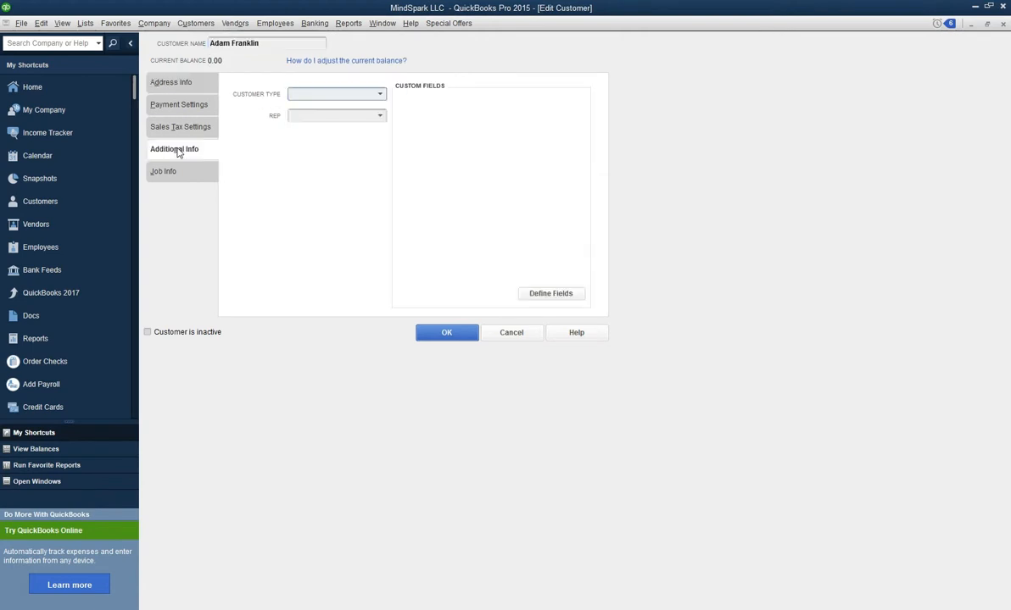
pyautogui.click(380, 95)
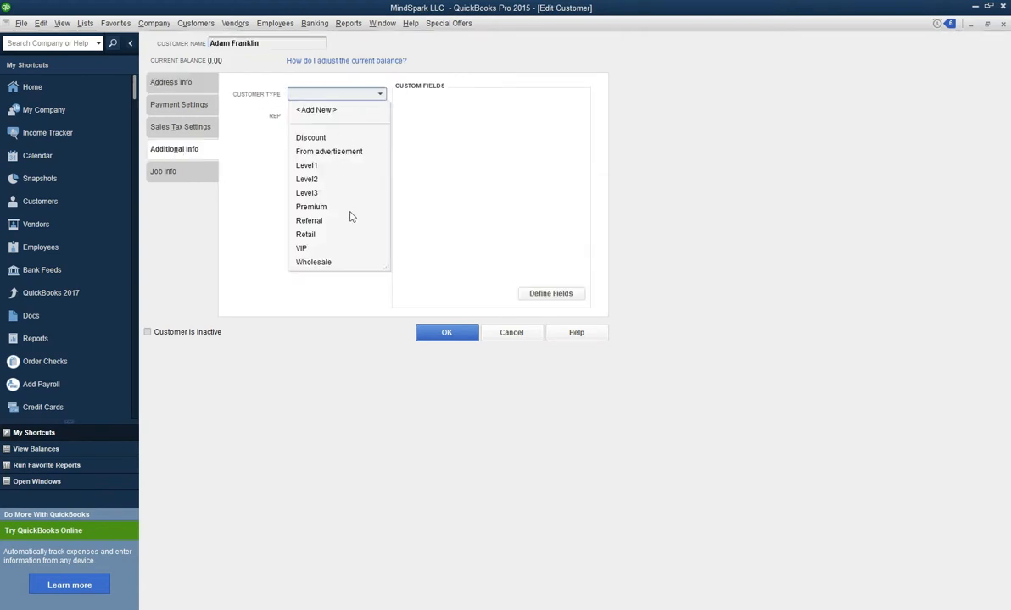
pyautogui.moveTo(307, 251)
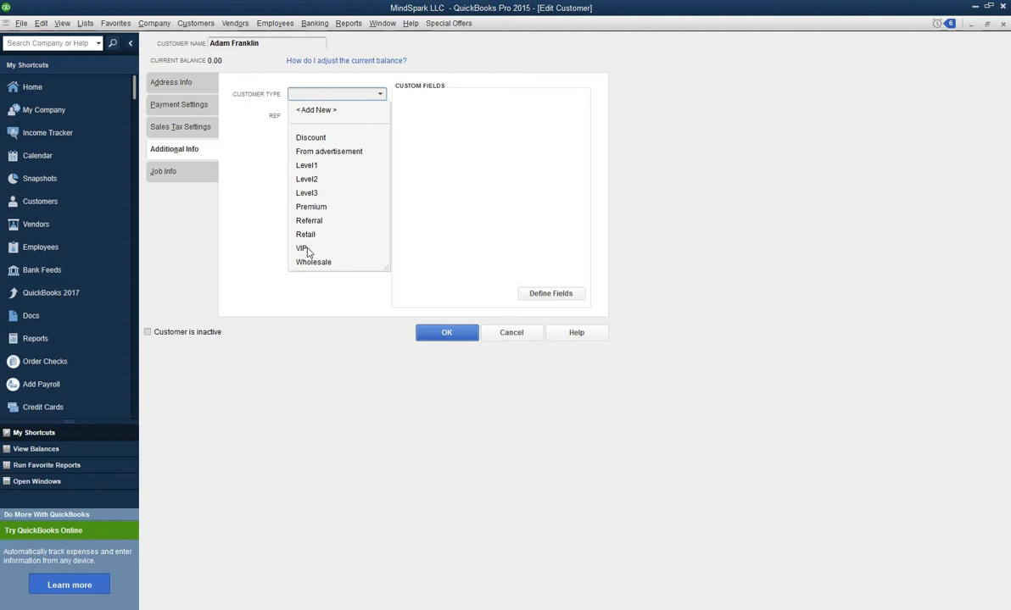
pyautogui.click(448, 333)
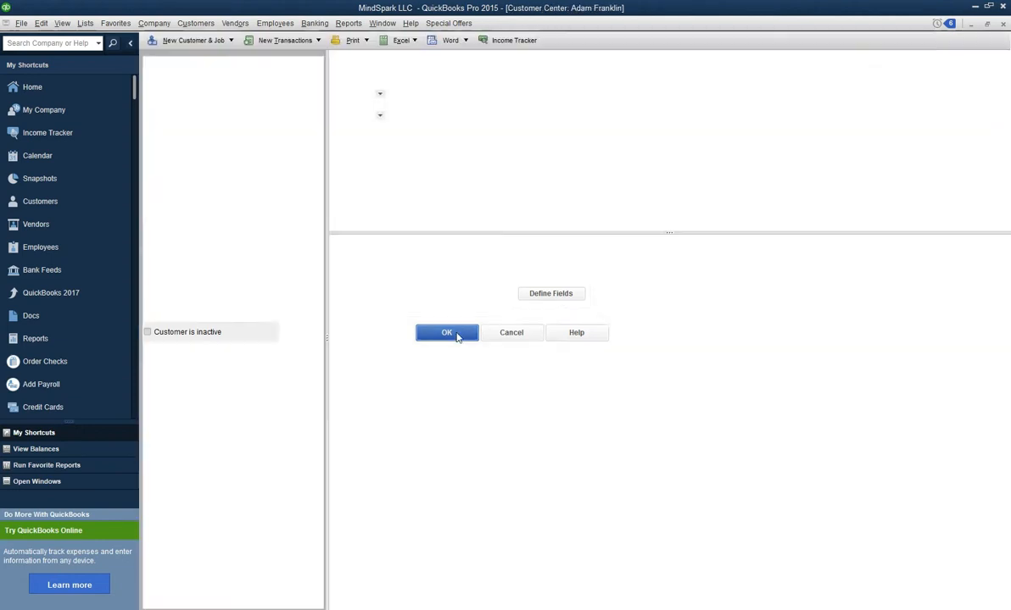
pyautogui.click(448, 330)
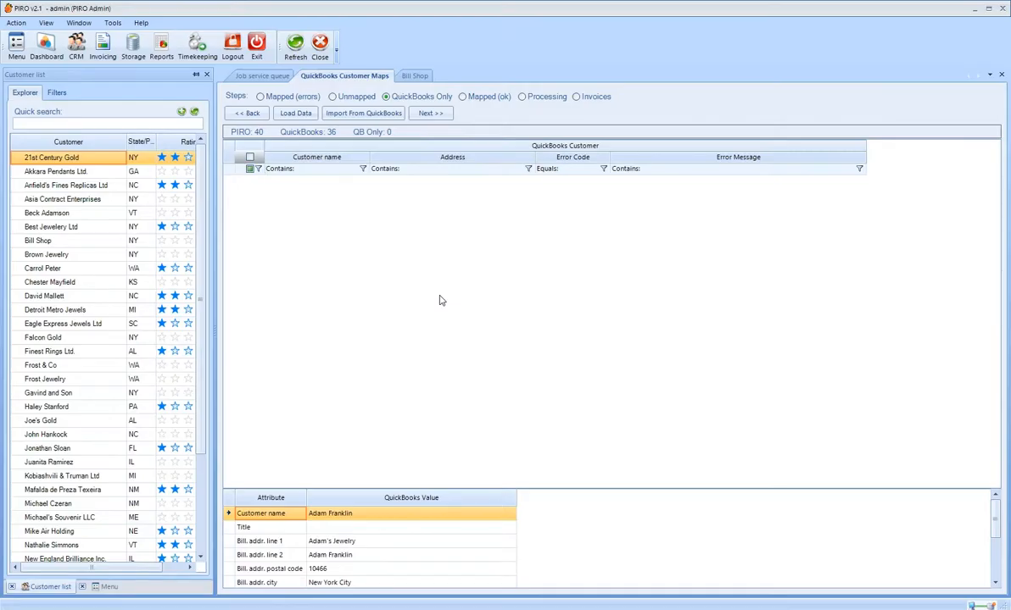
pyautogui.moveTo(132, 185)
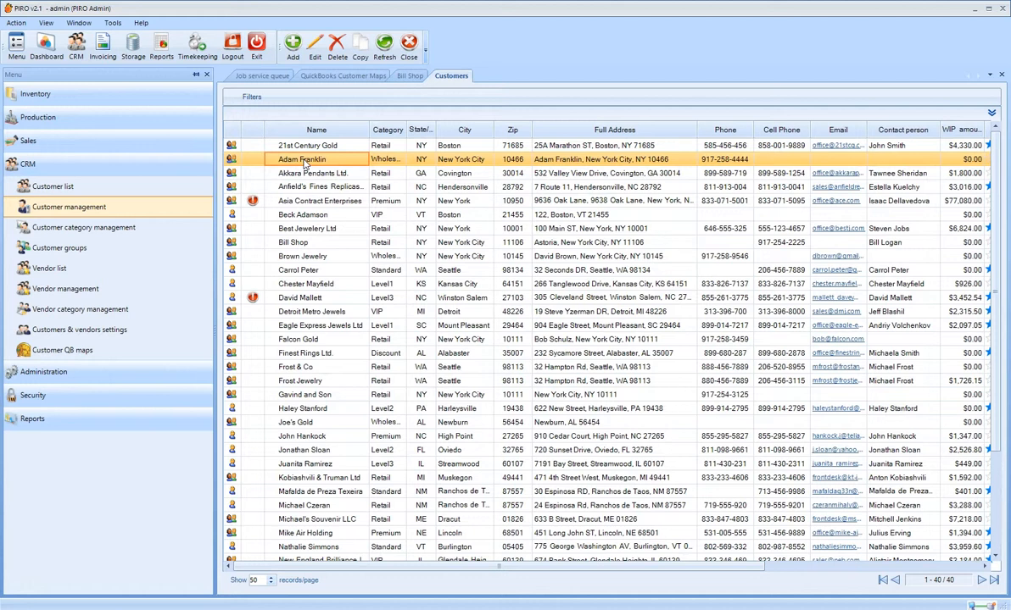
pyautogui.doubleClick(302, 159)
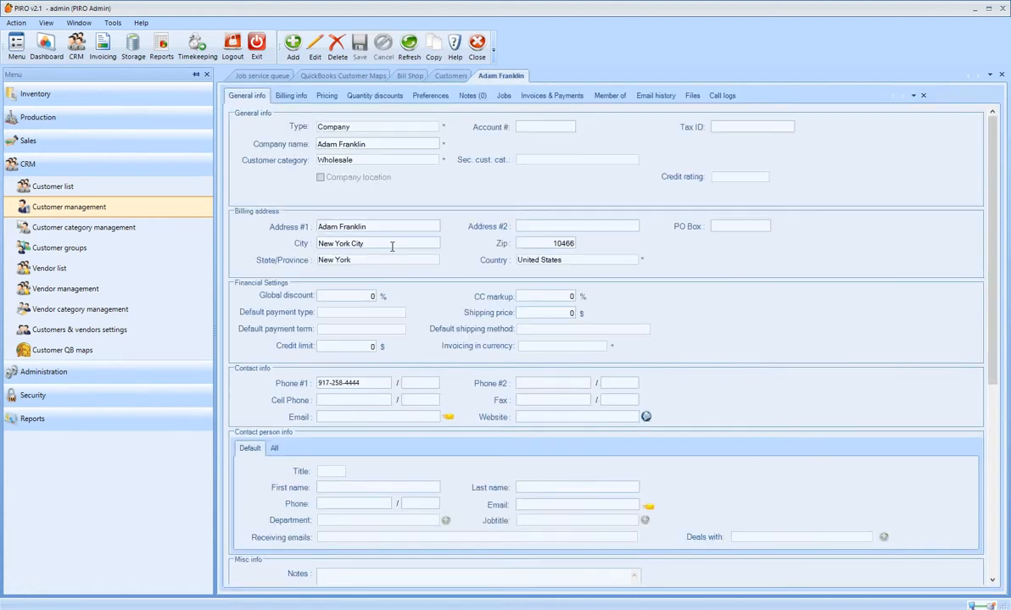
pyautogui.moveTo(475, 293)
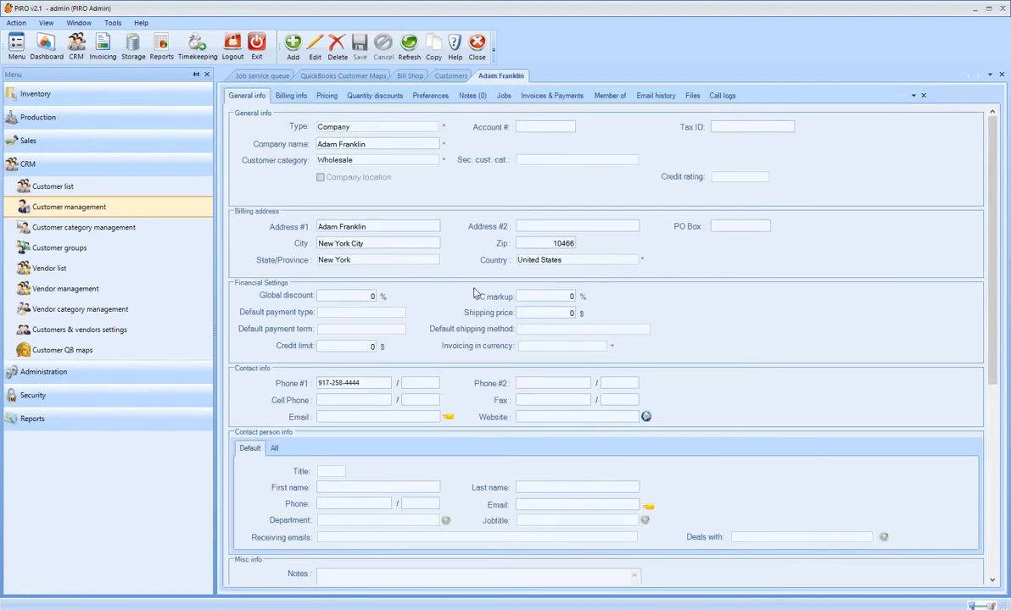
pyautogui.scroll(-3)
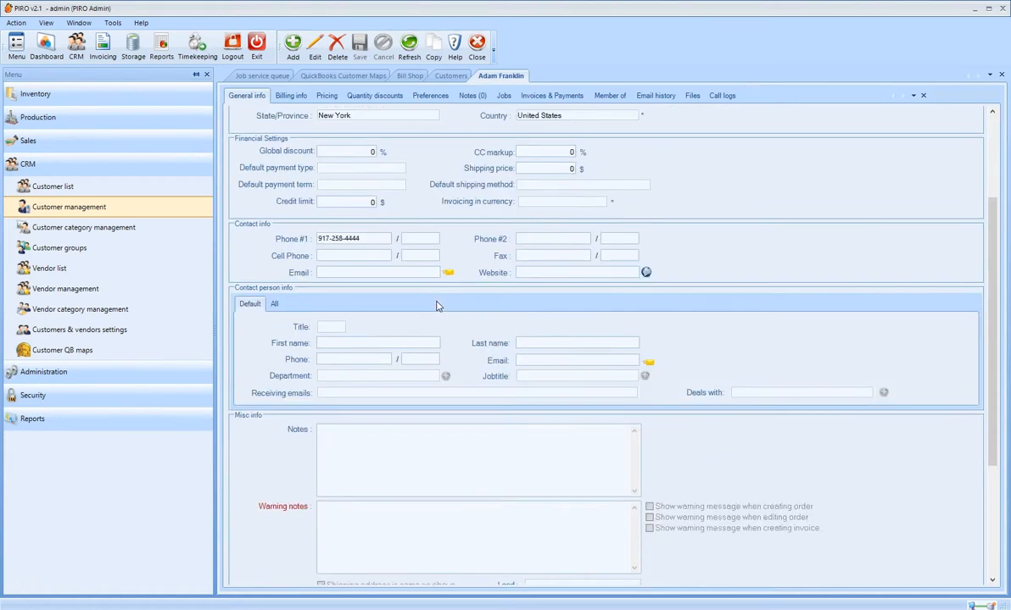
pyautogui.click(63, 349)
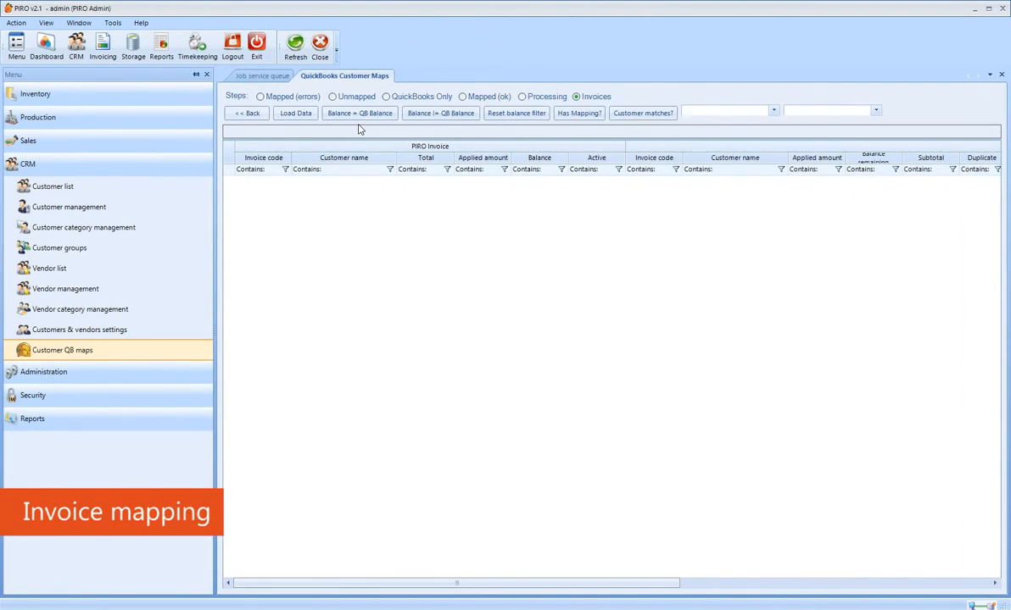
# - Load invoice data so four PIRO invoices map to QuickBooks, then go to the customer credits list
pyautogui.click(773, 110)
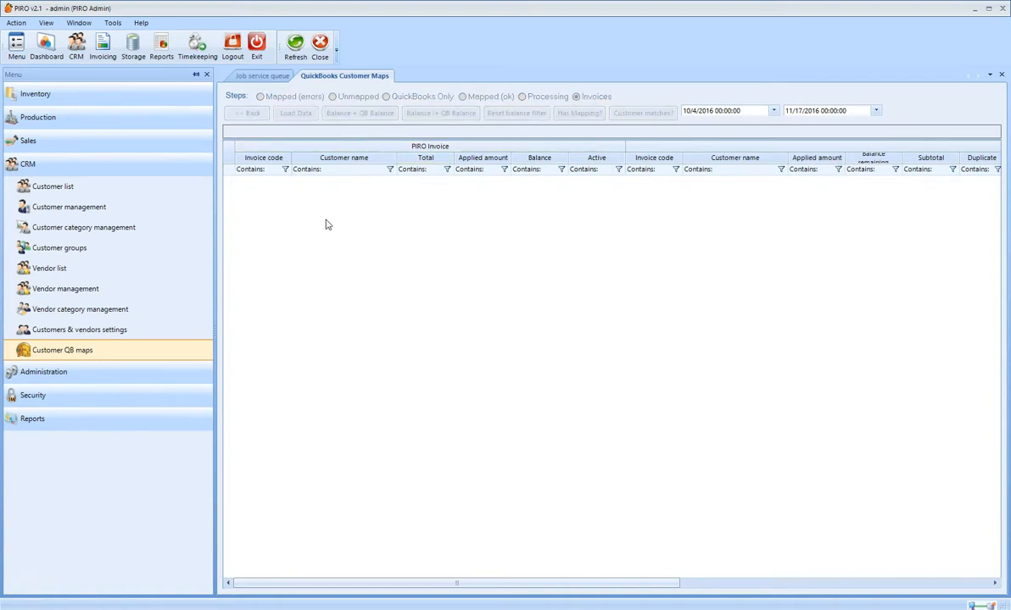
pyautogui.click(295, 112)
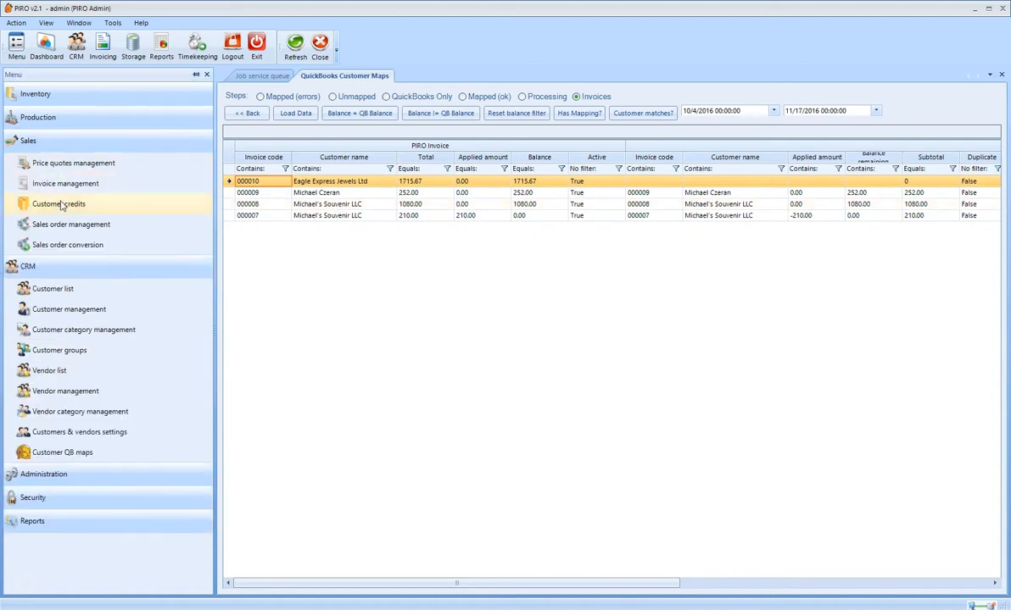
pyautogui.click(58, 203)
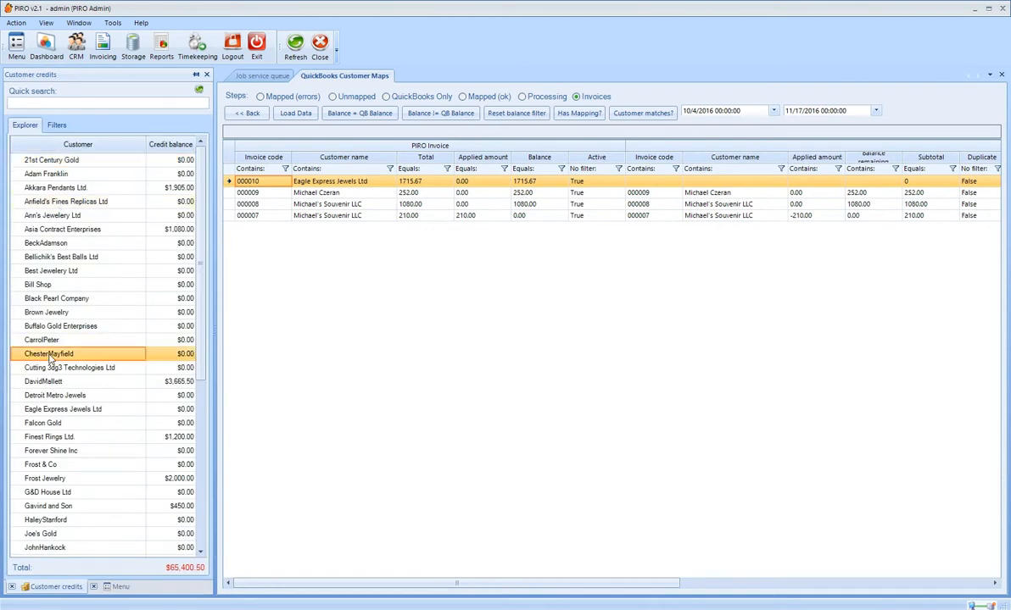
pyautogui.click(292, 45)
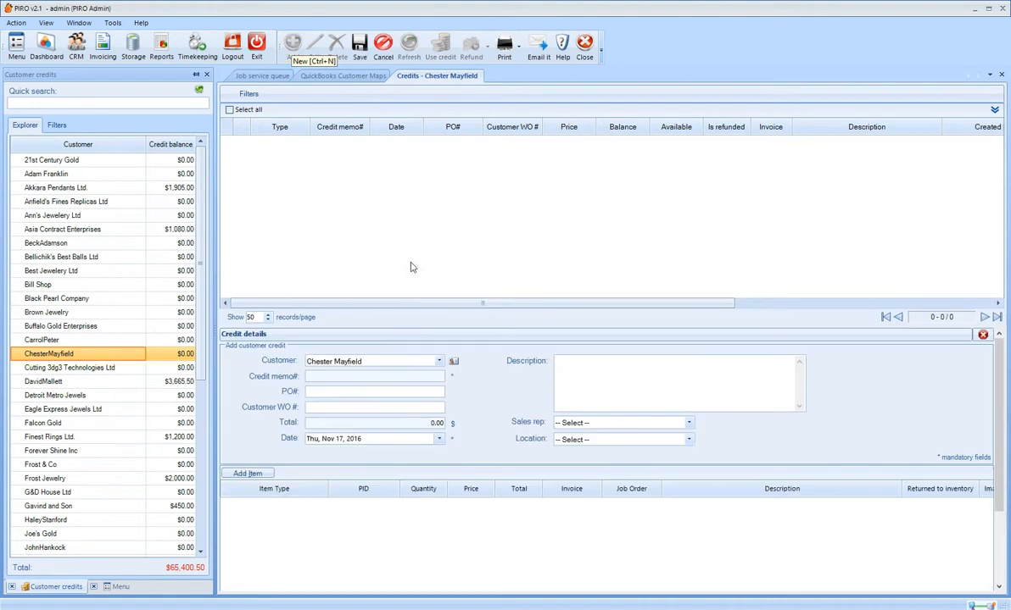
pyautogui.click(248, 473)
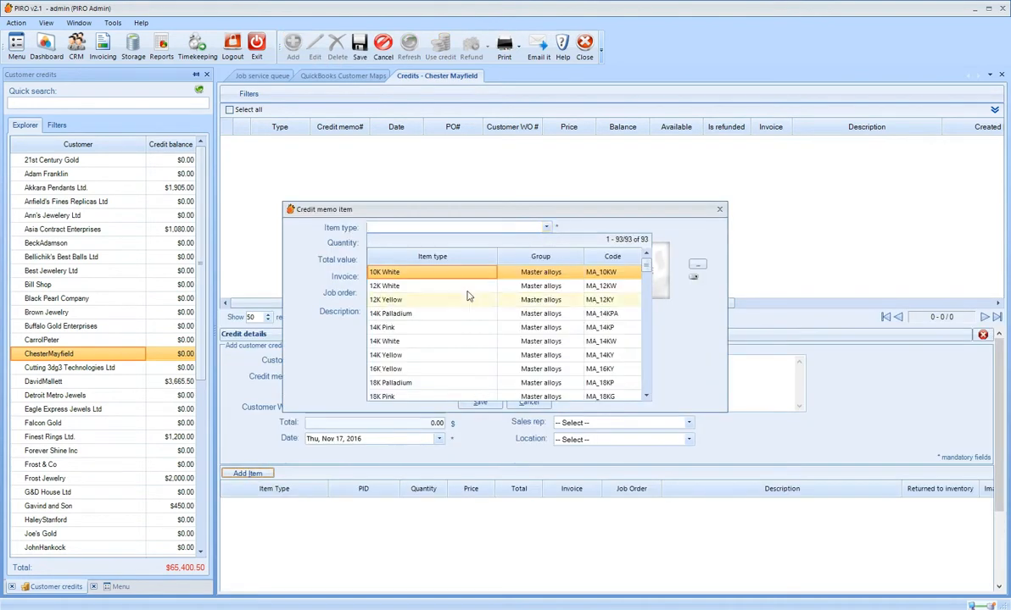
pyautogui.click(390, 312)
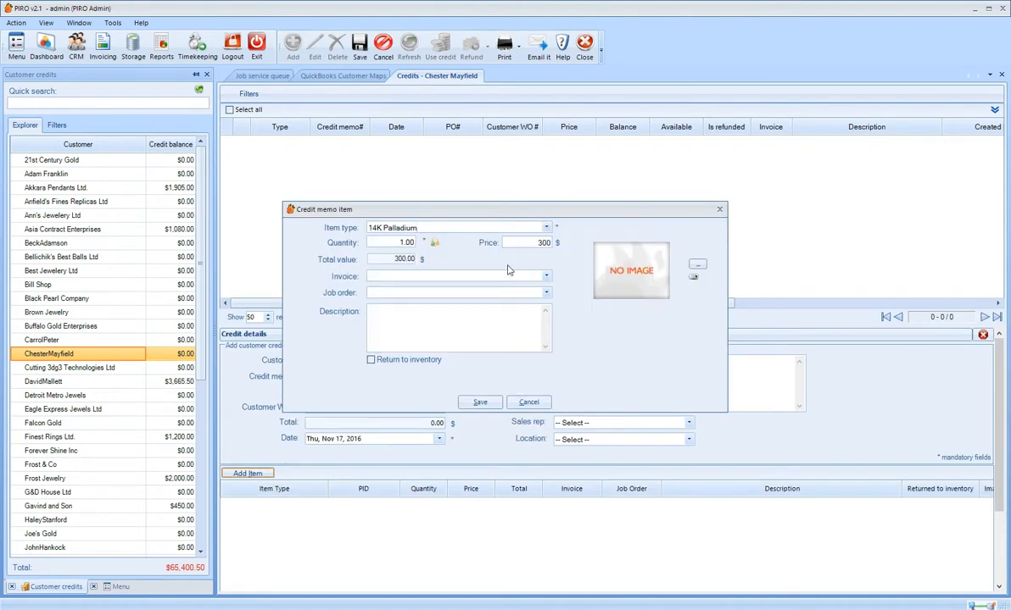
pyautogui.click(478, 402)
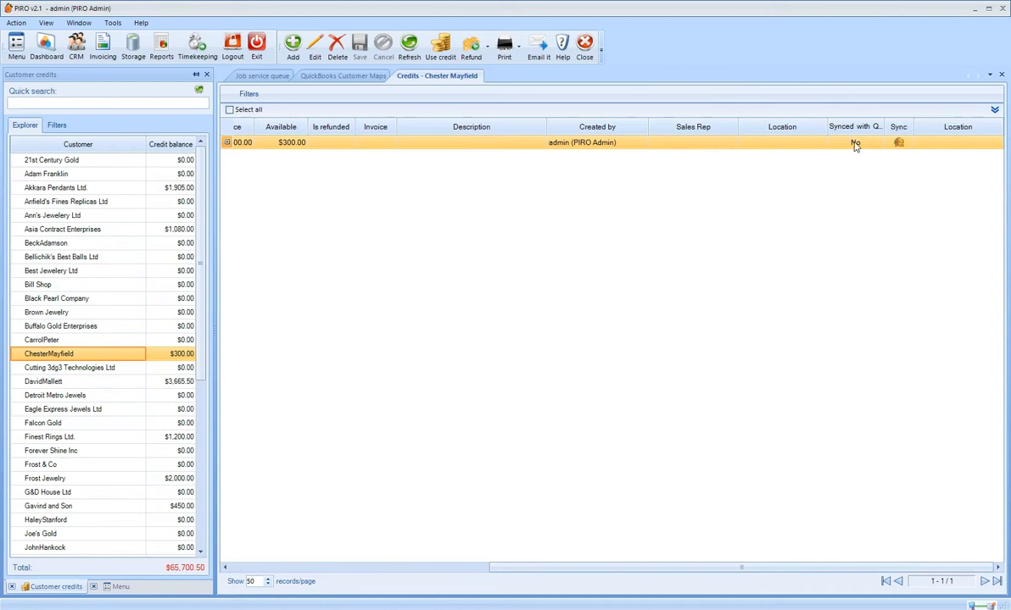
pyautogui.moveTo(855, 144)
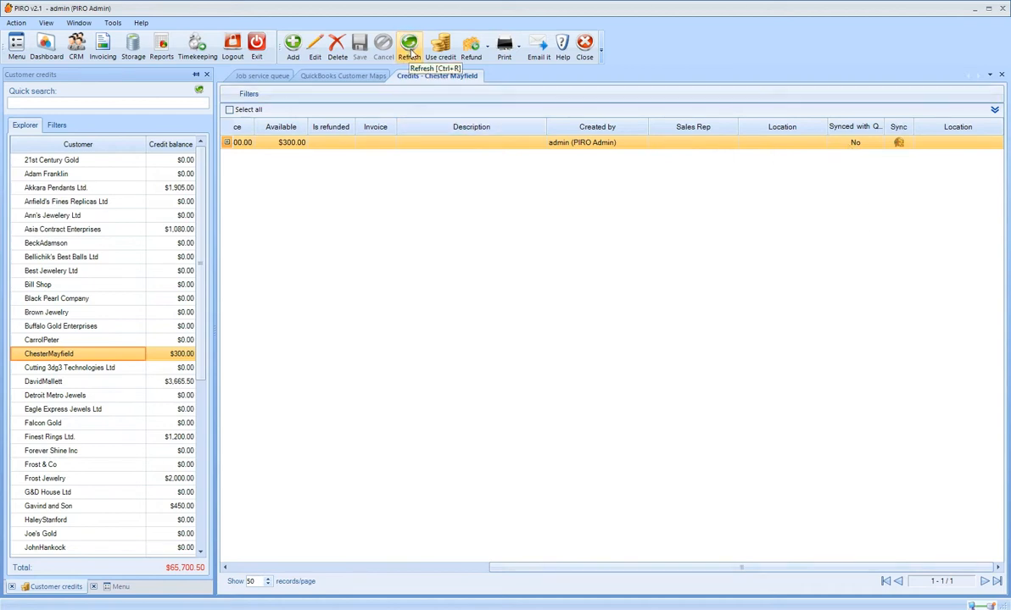
pyautogui.click(409, 45)
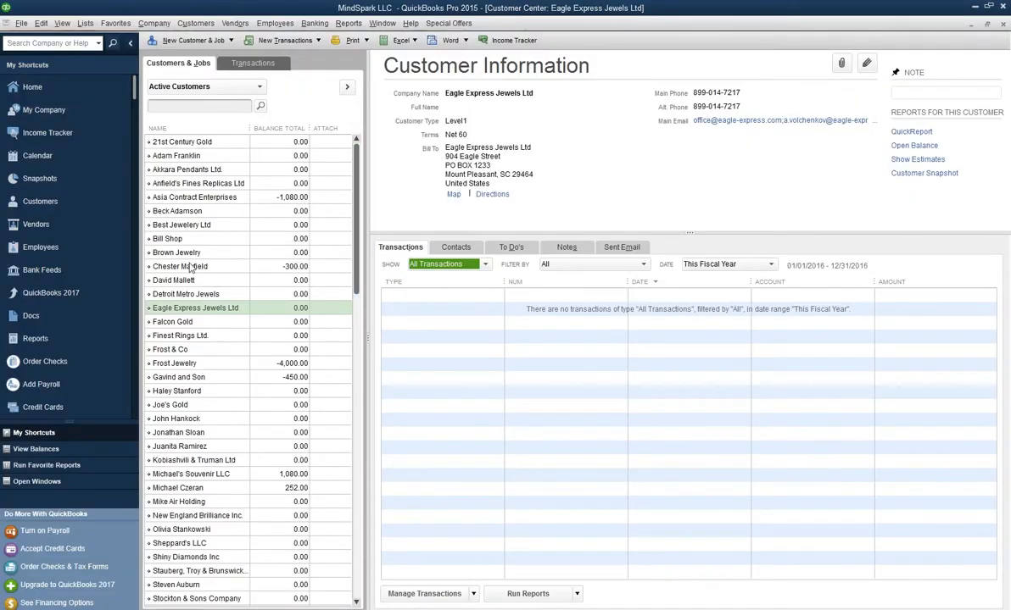
pyautogui.click(180, 266)
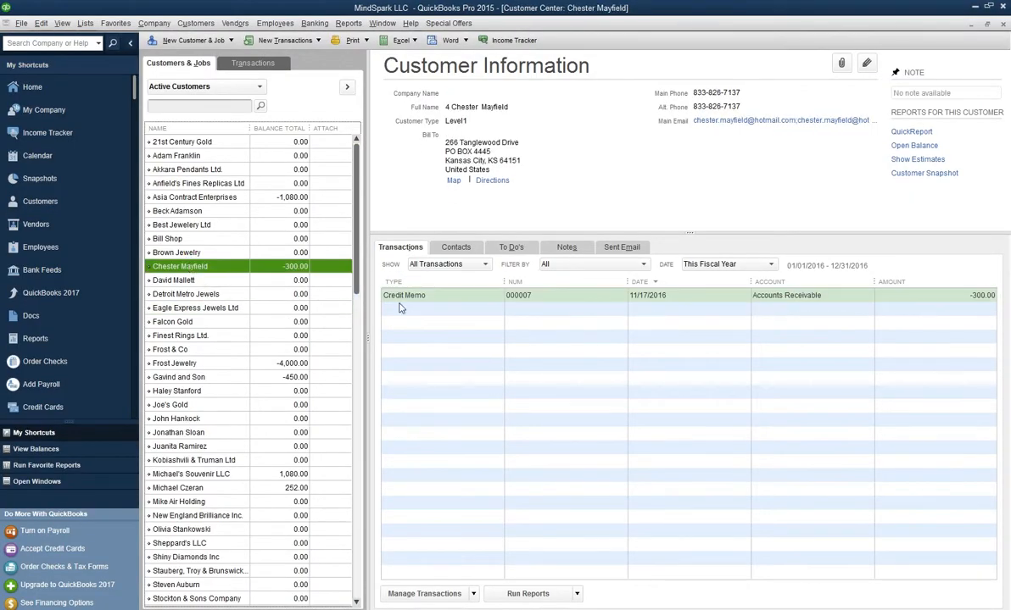
pyautogui.click(433, 295)
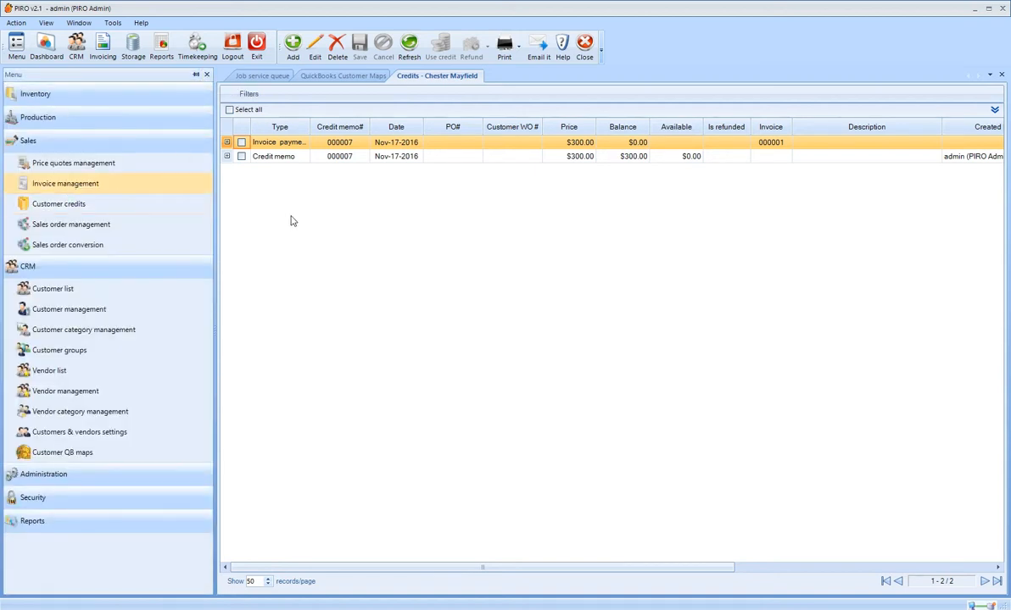
pyautogui.click(102, 44)
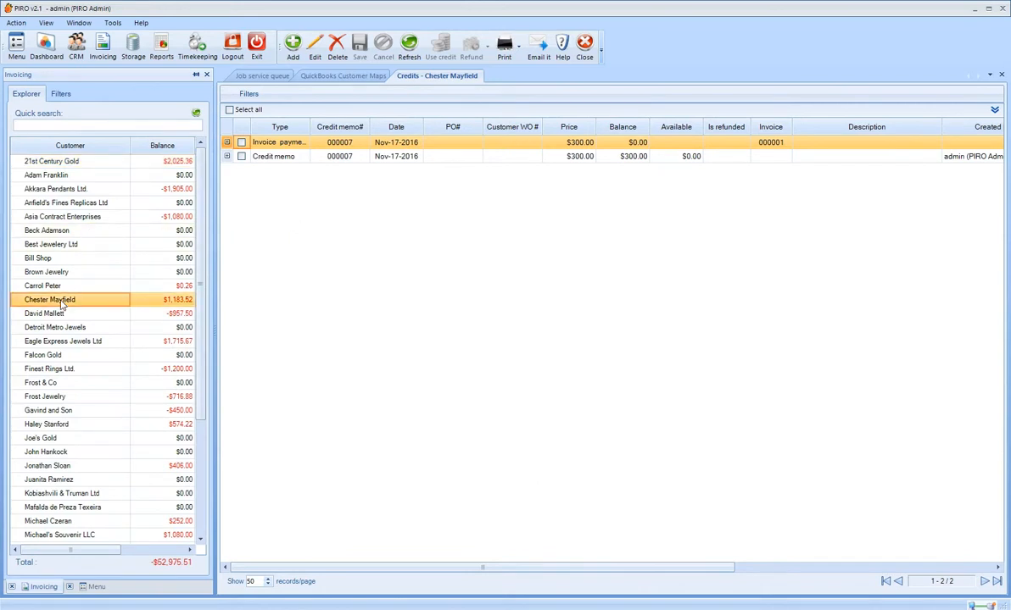